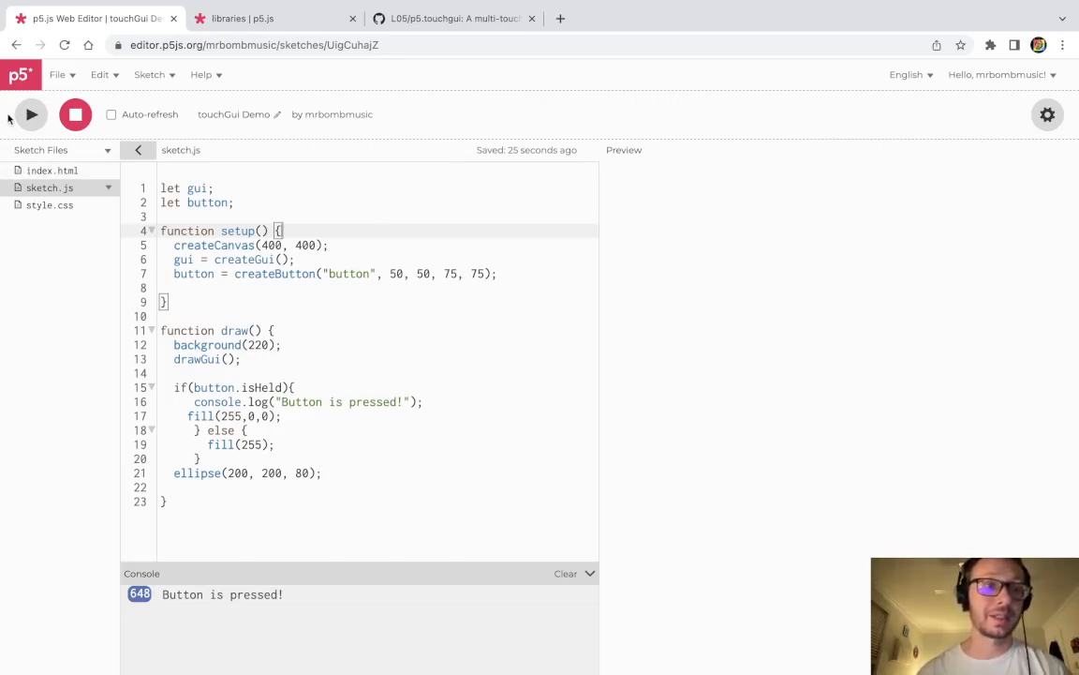
# Step: Run the touchGui Demo sketch and hold its button to turn the circle red
pyautogui.click(31, 115)
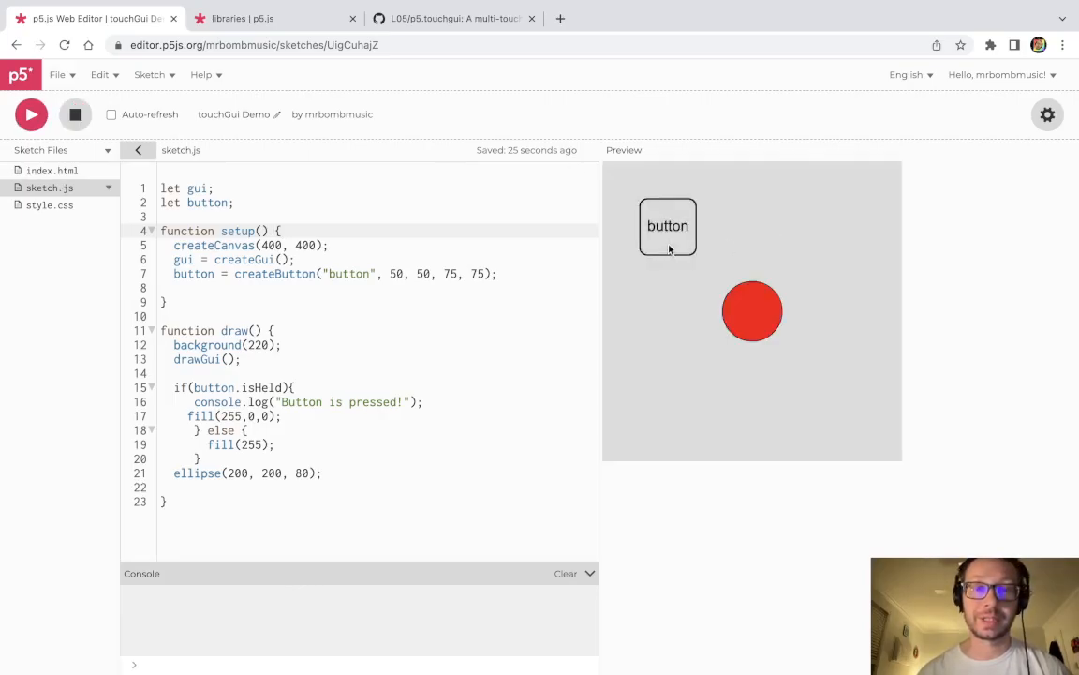
pyautogui.click(667, 225)
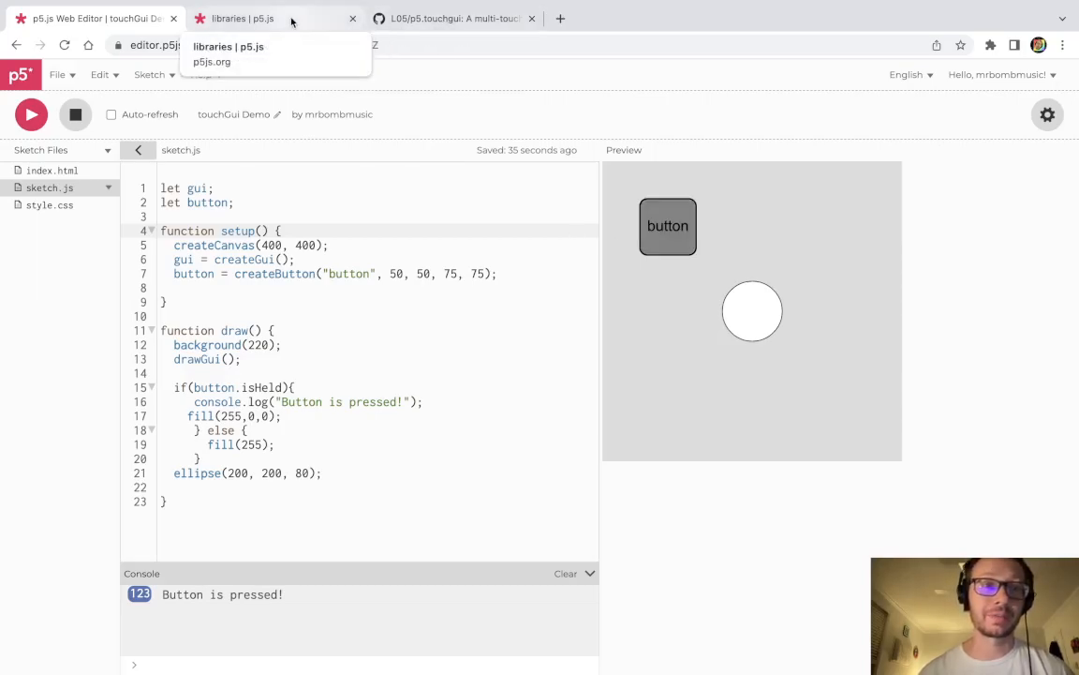
# Step: Open the p5.touchgui GitHub README from the libraries page and scroll to Getting Started
pyautogui.click(242, 18)
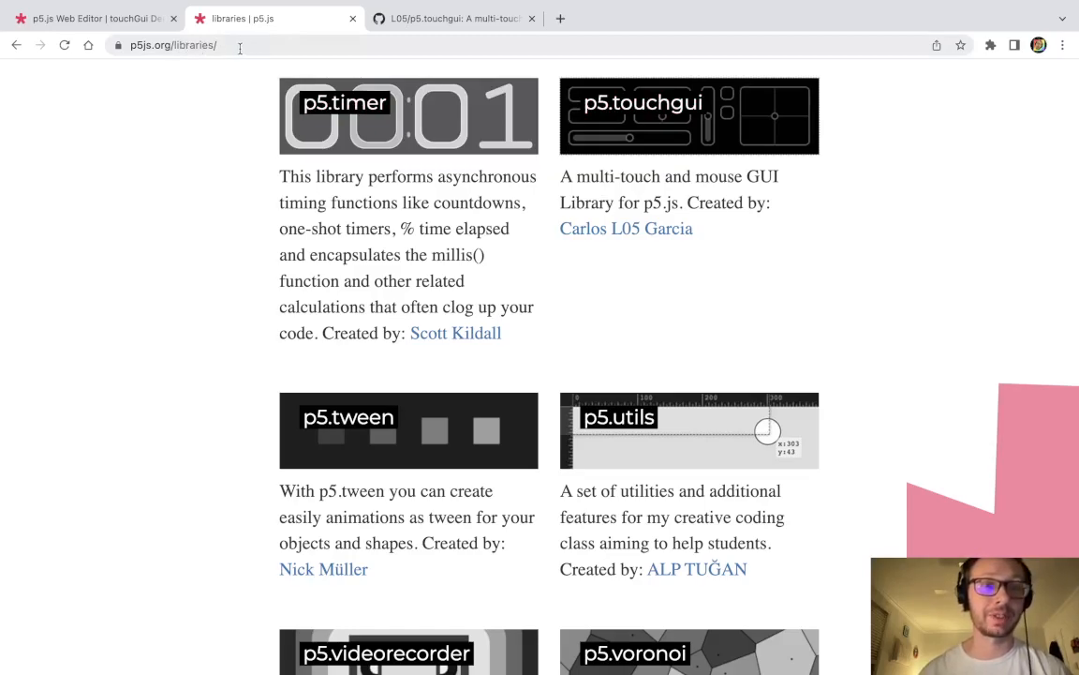
pyautogui.scroll(-3)
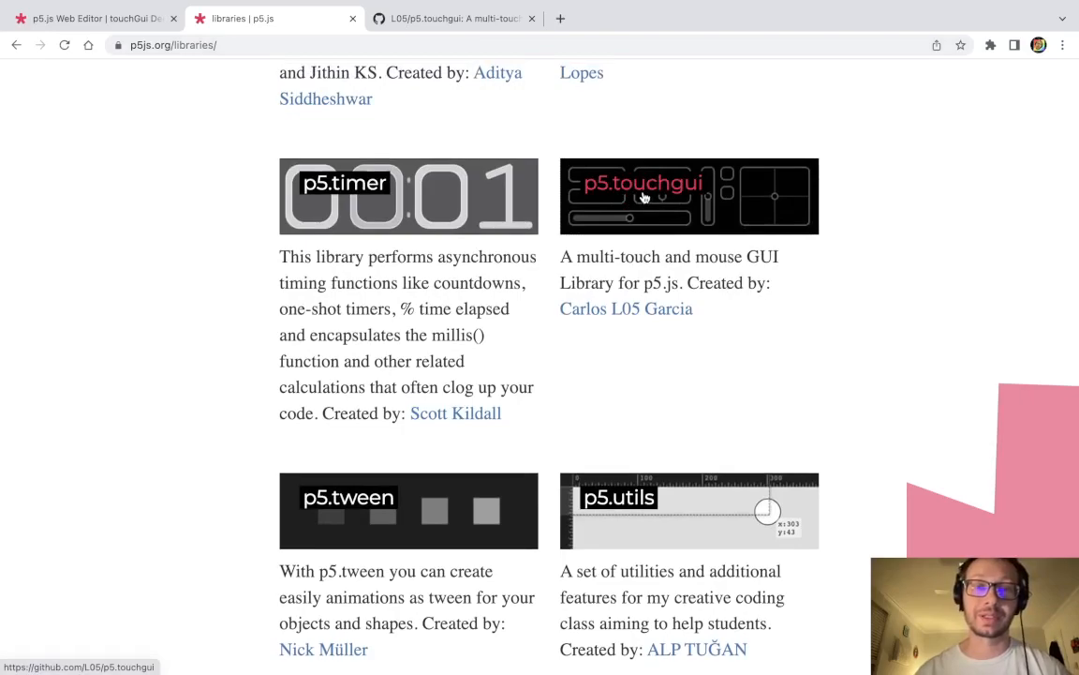
pyautogui.click(454, 18)
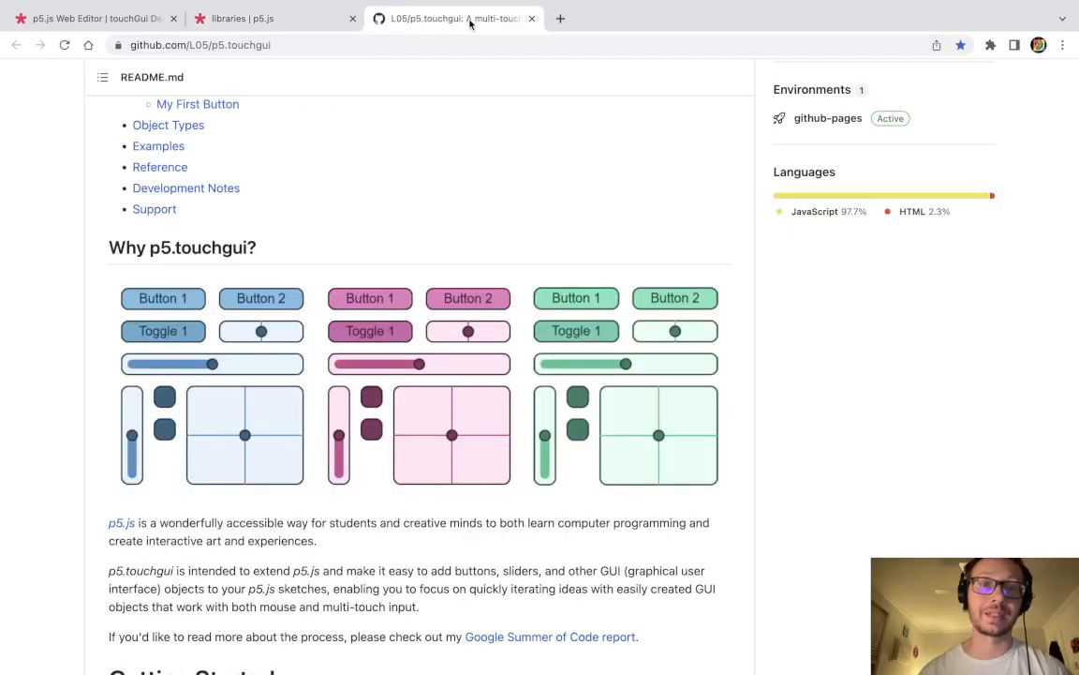
pyautogui.scroll(-3)
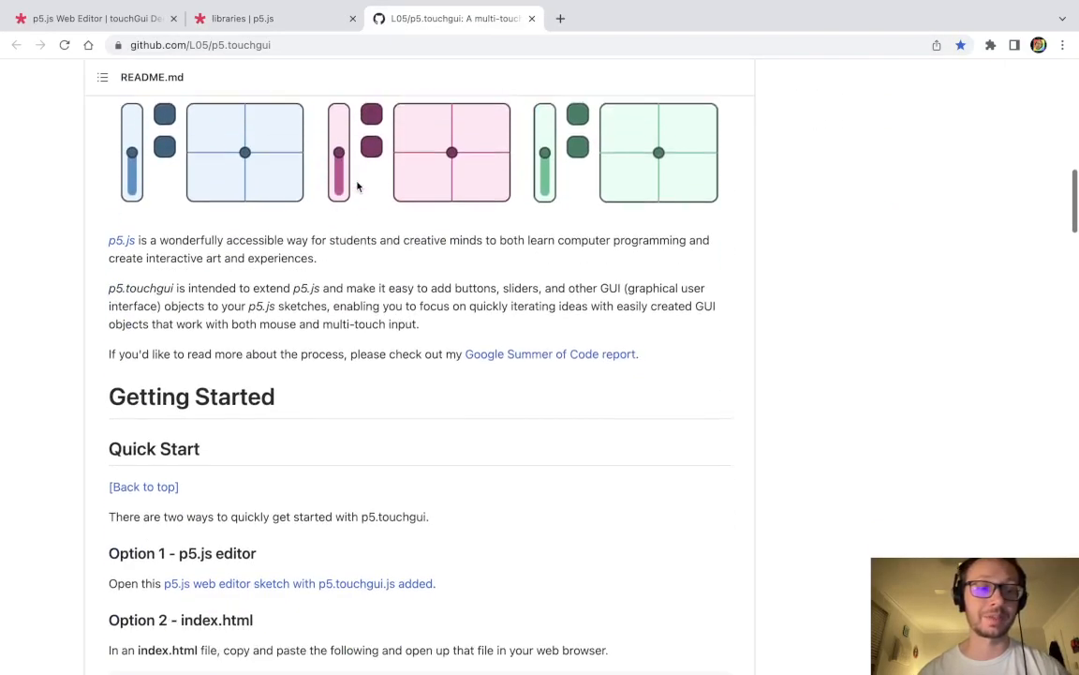
# Step: Declare `let slider;` and start `slider = createSlider("slider", 150, )` in setup()
pyautogui.click(93, 17)
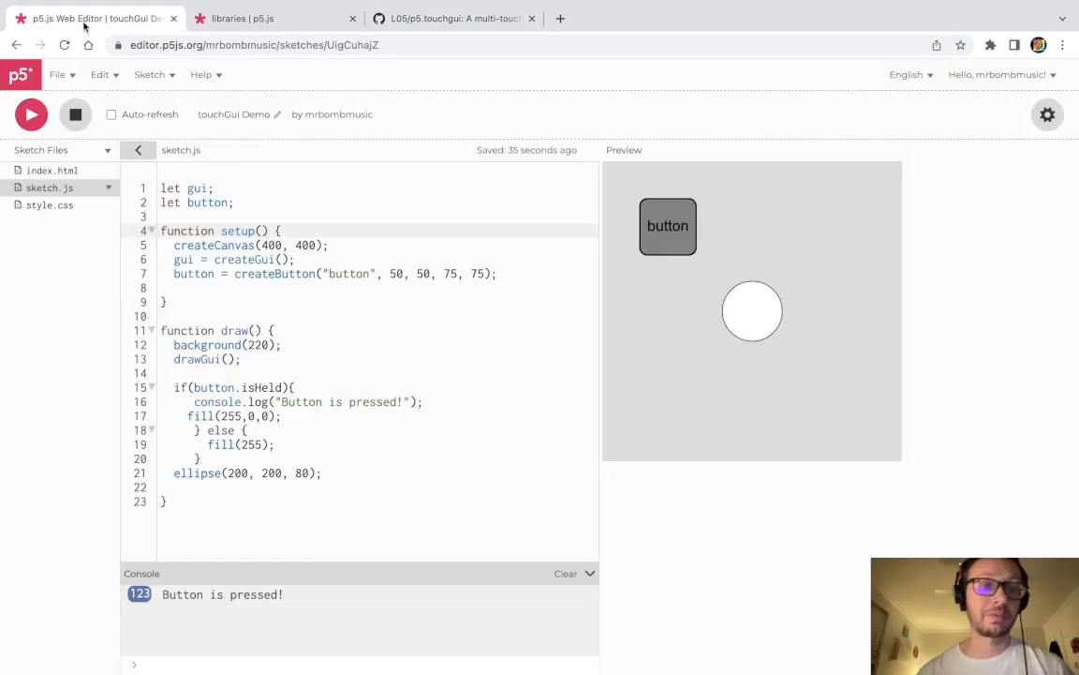
pyautogui.moveTo(418, 325)
pyautogui.write('let')
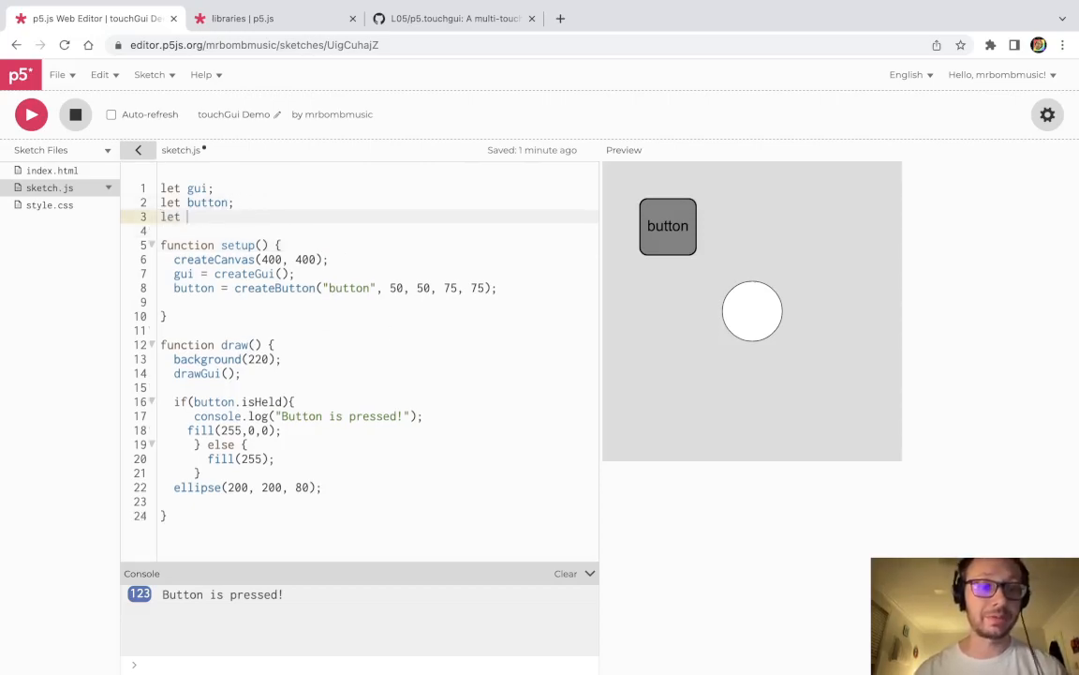
pyautogui.write('slider;')
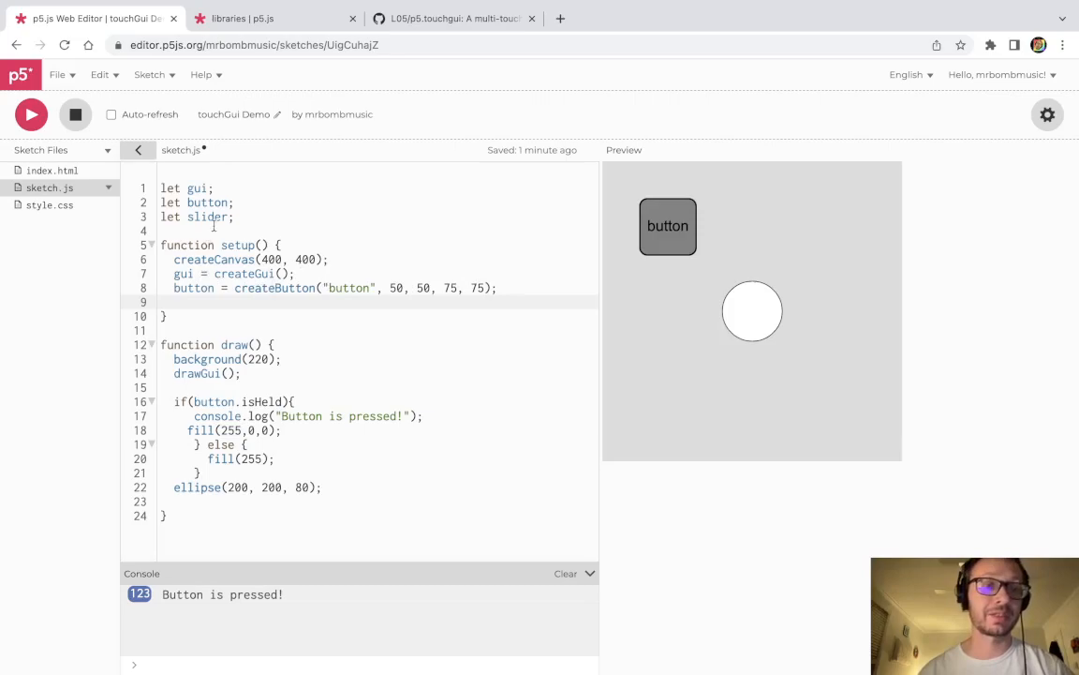
pyautogui.doubleClick(197, 217)
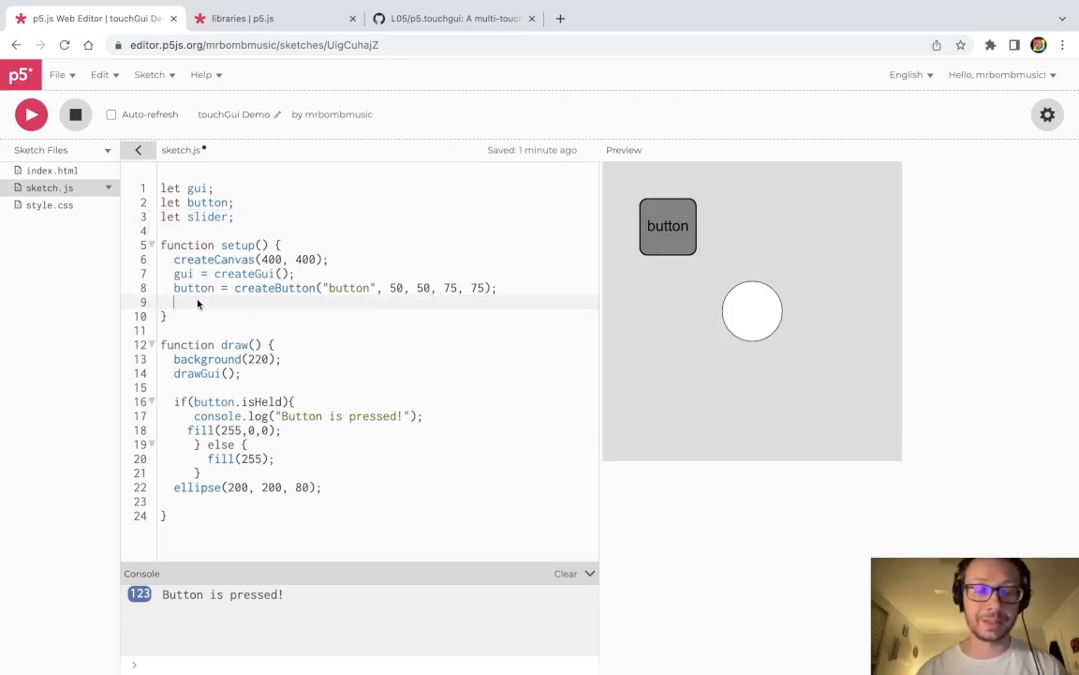
pyautogui.write('slider')
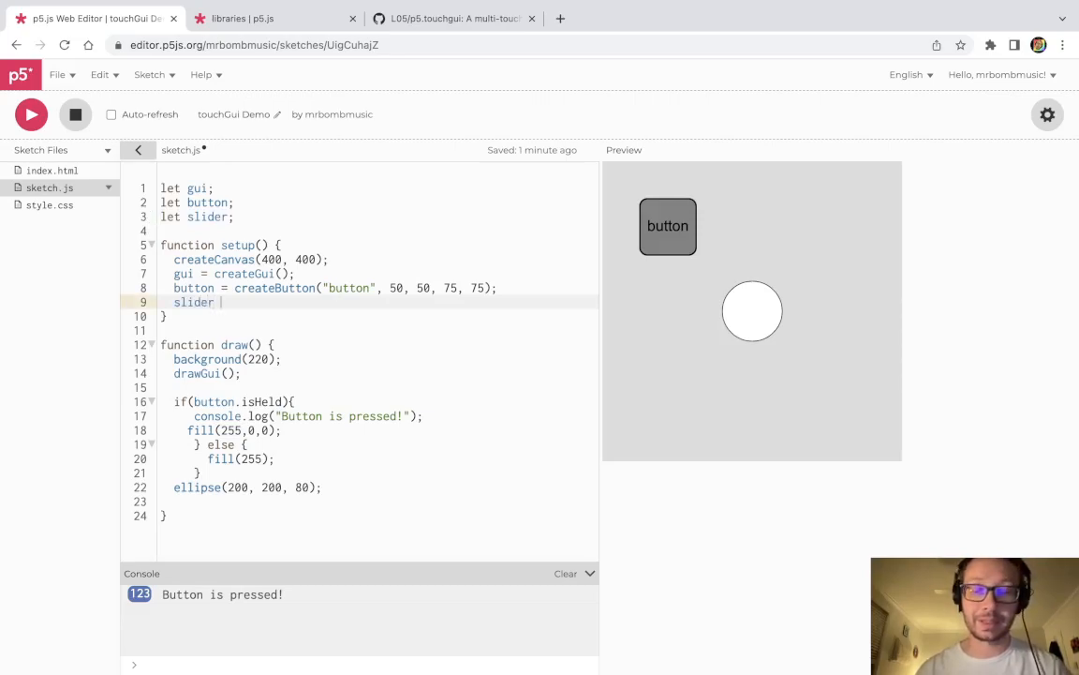
pyautogui.write('= create')
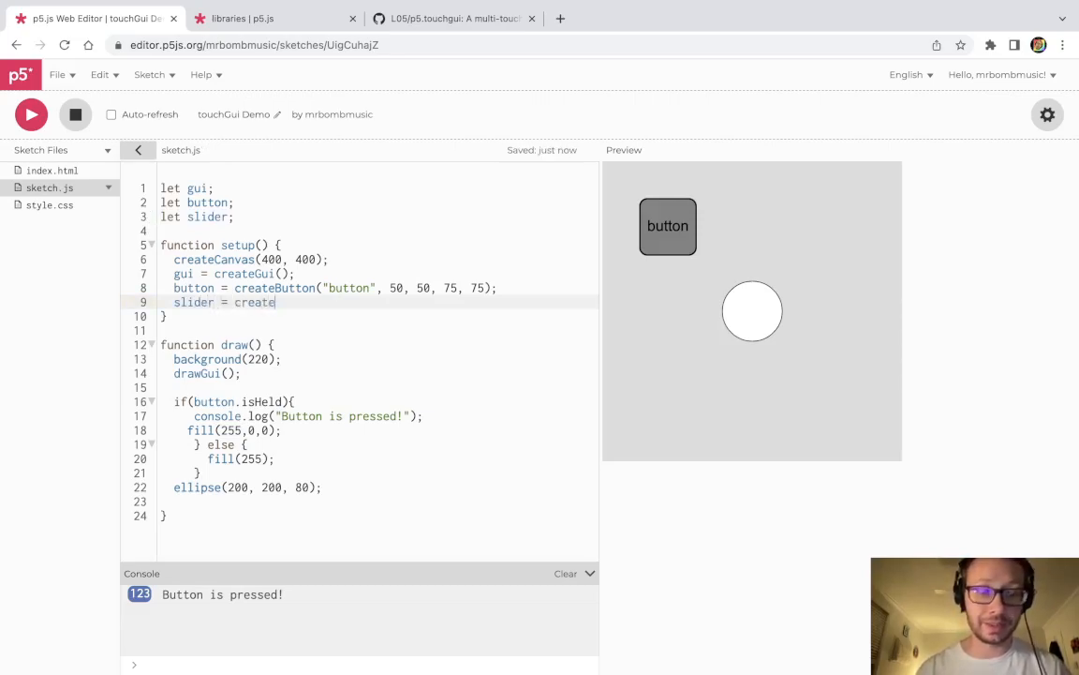
pyautogui.write('Slider')
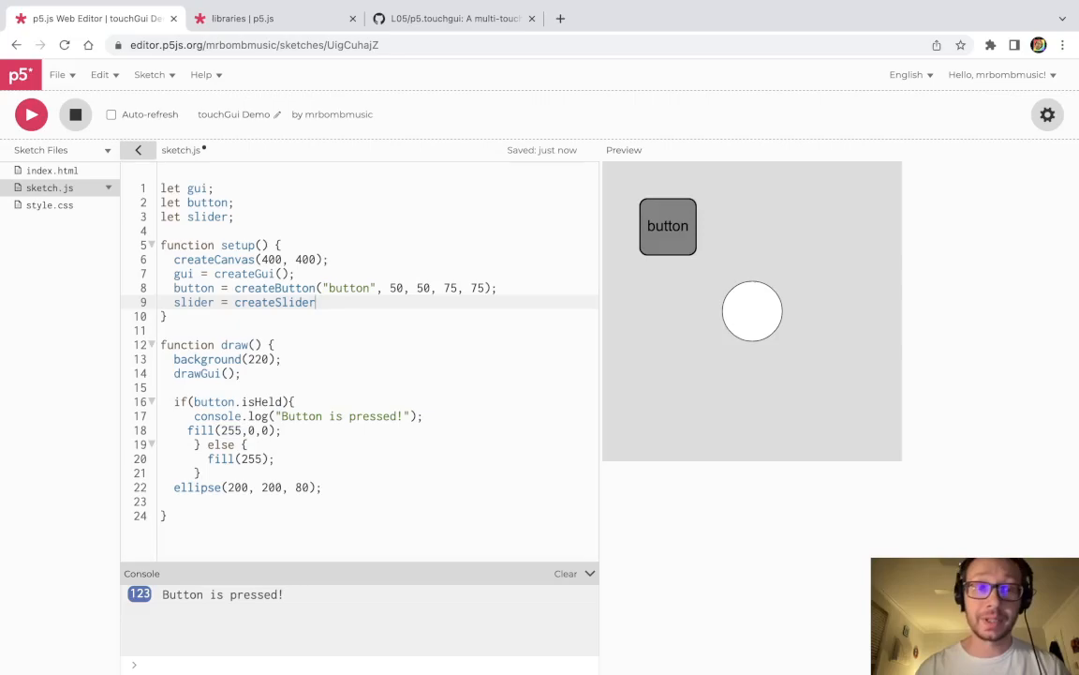
pyautogui.write('();')
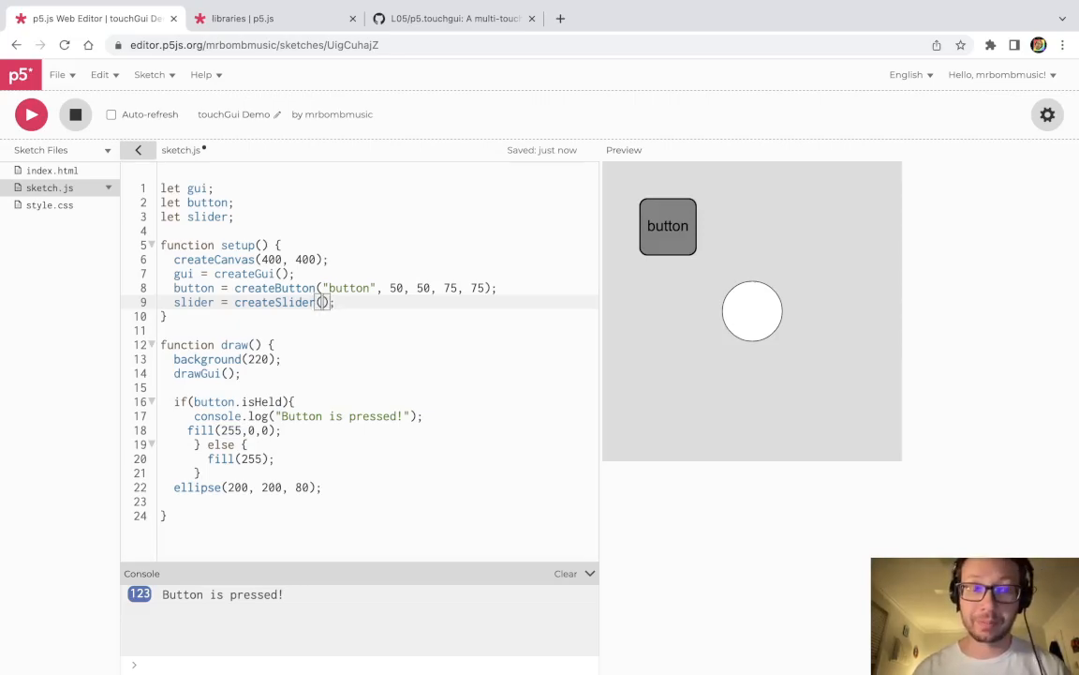
pyautogui.write('""')
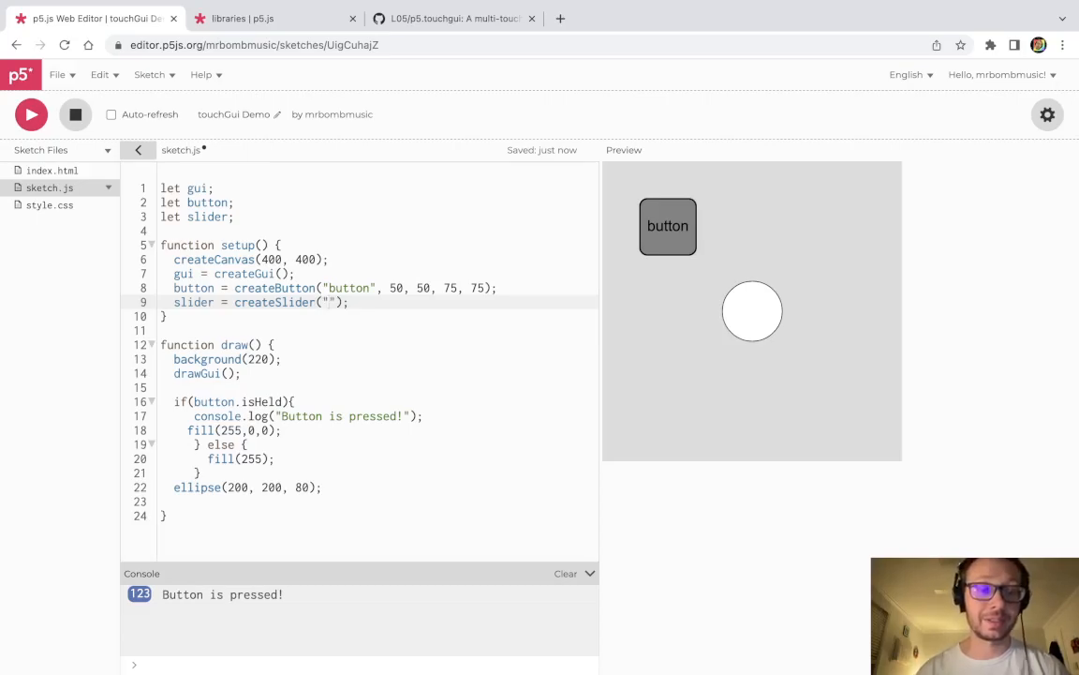
pyautogui.write('slider')
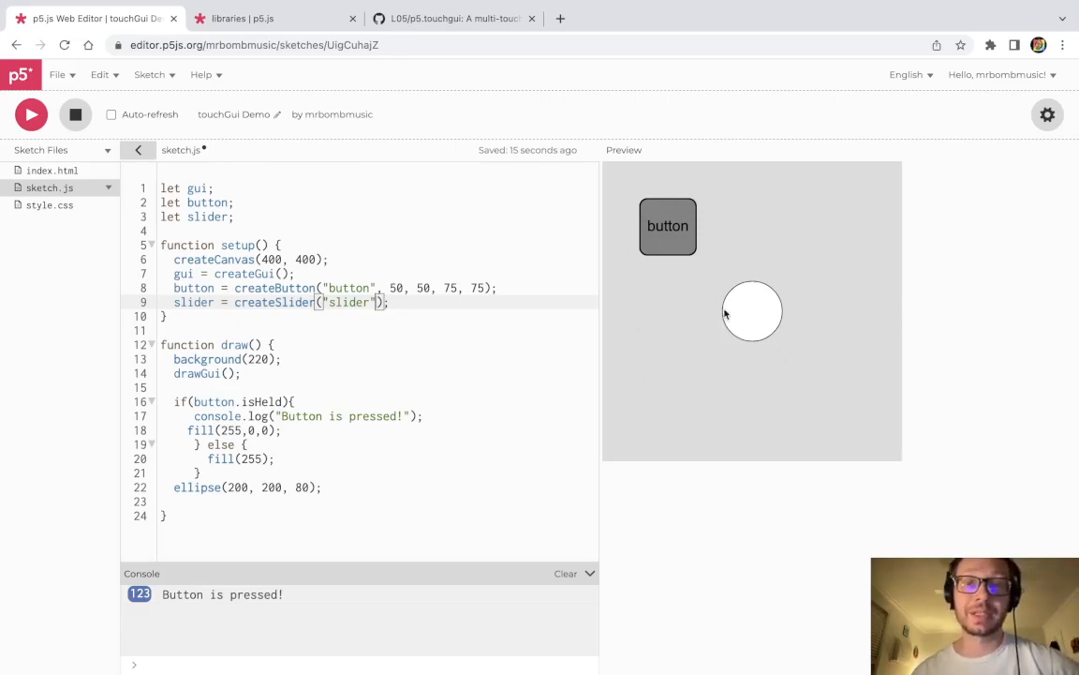
pyautogui.moveTo(718, 257)
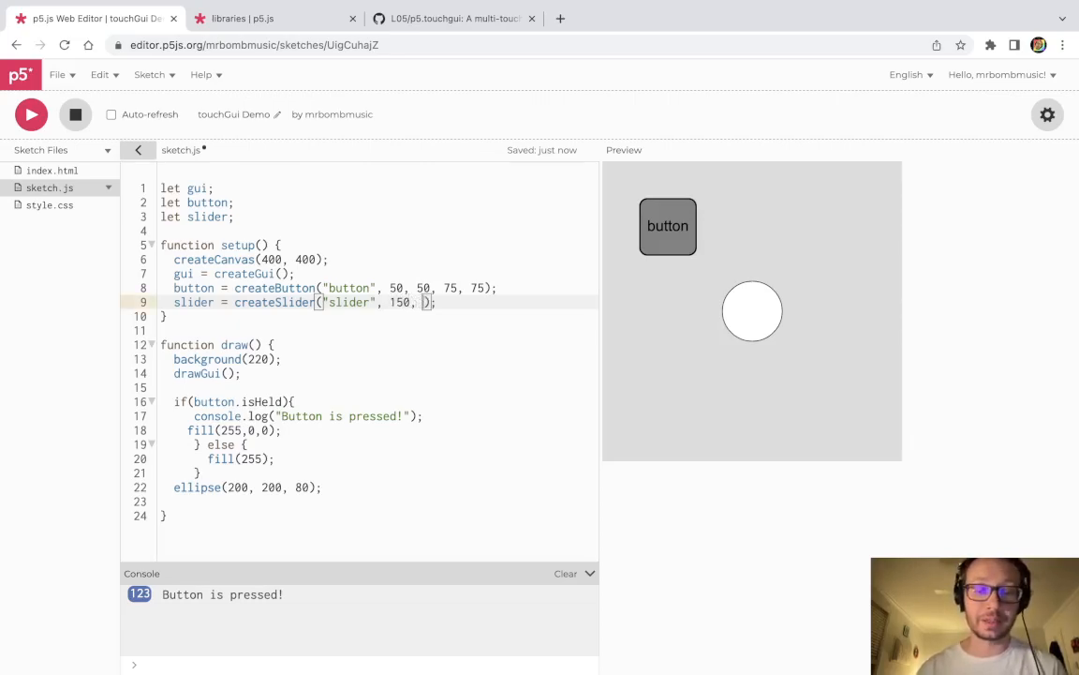
# Step: Add y position 50 to the createSlider call and test the slider in the preview
pyautogui.write('50')
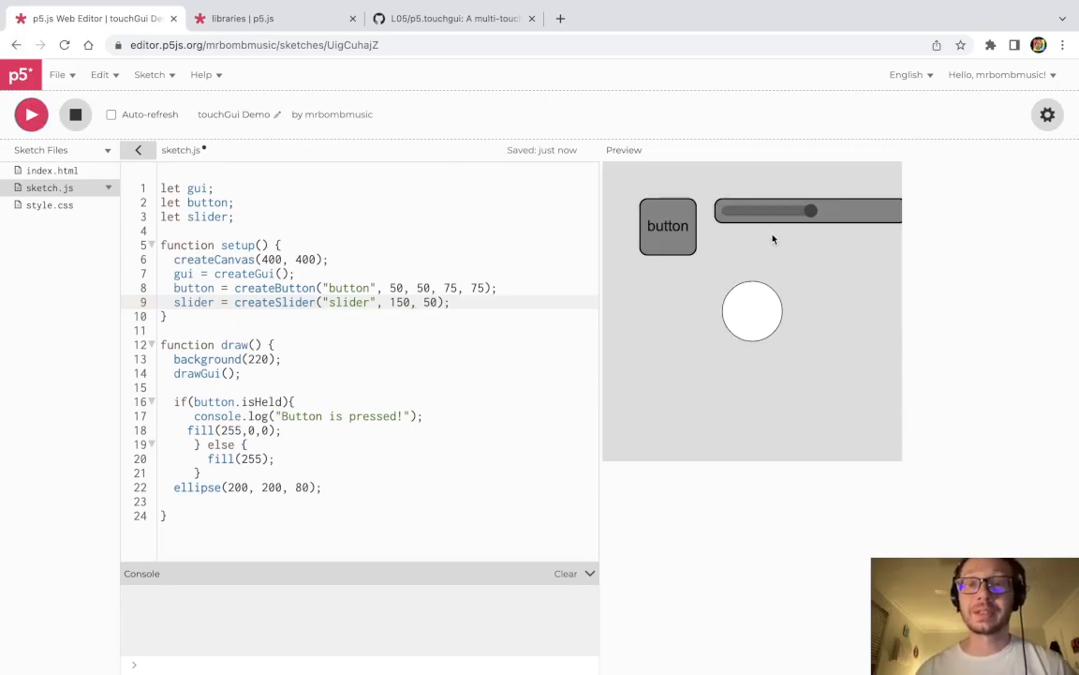
pyautogui.moveTo(811, 210); pyautogui.dragTo(764, 210)
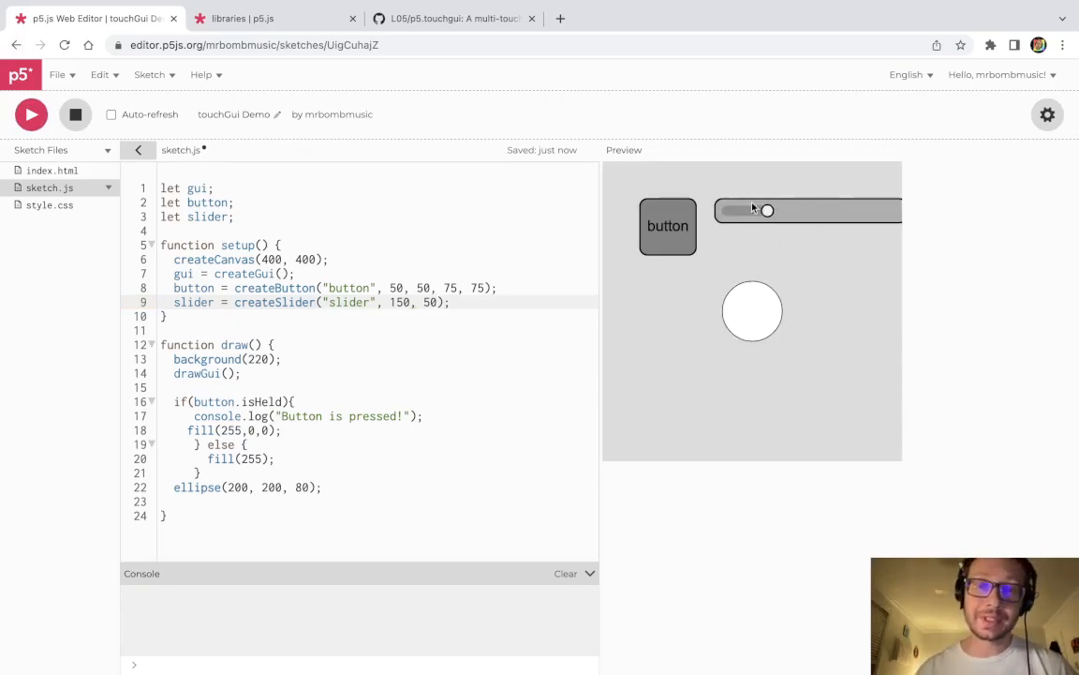
pyautogui.moveTo(767, 210); pyautogui.dragTo(841, 211)
pyautogui.write(', ')
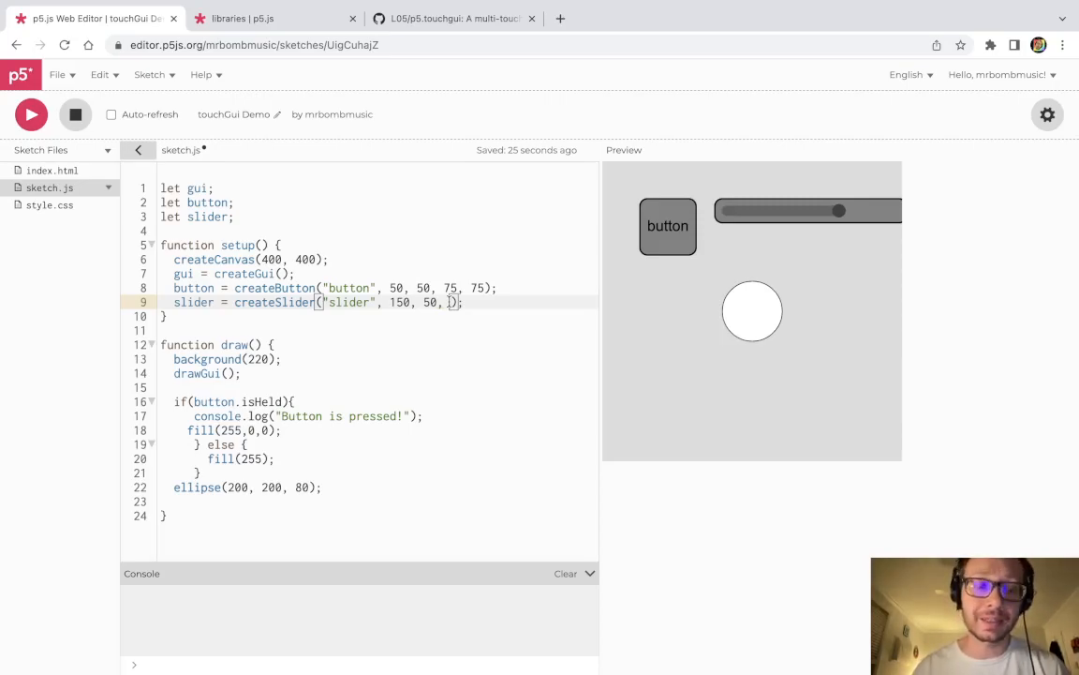
# Step: Size the slider 200 by 32 and drag its handle in the running sketch
pyautogui.write('150,')
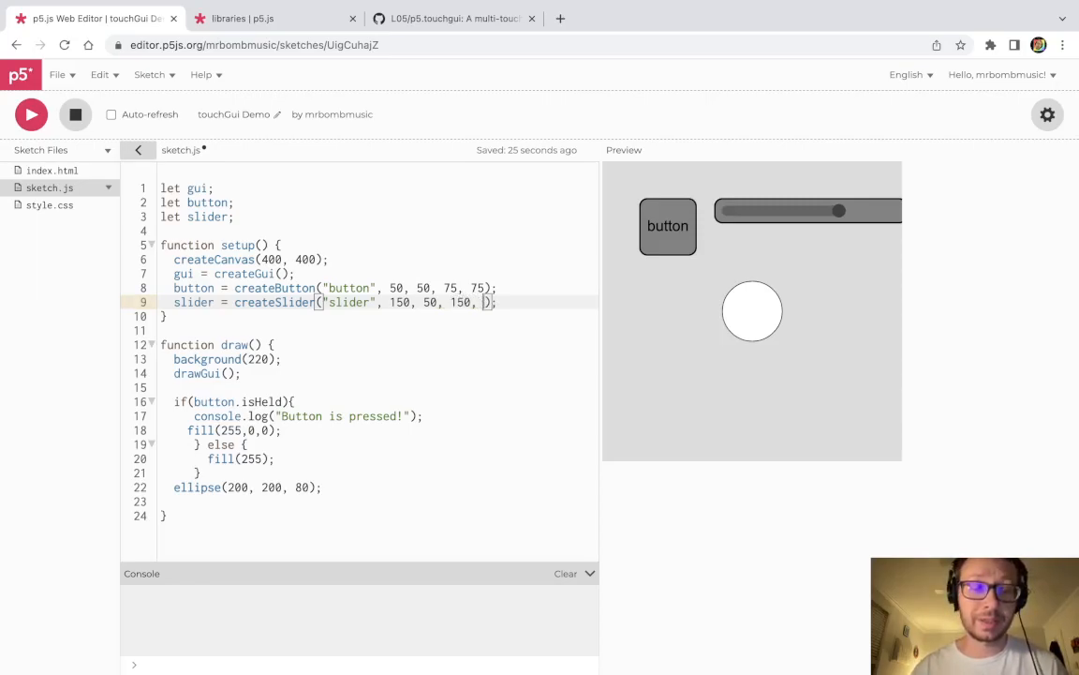
pyautogui.write('32')
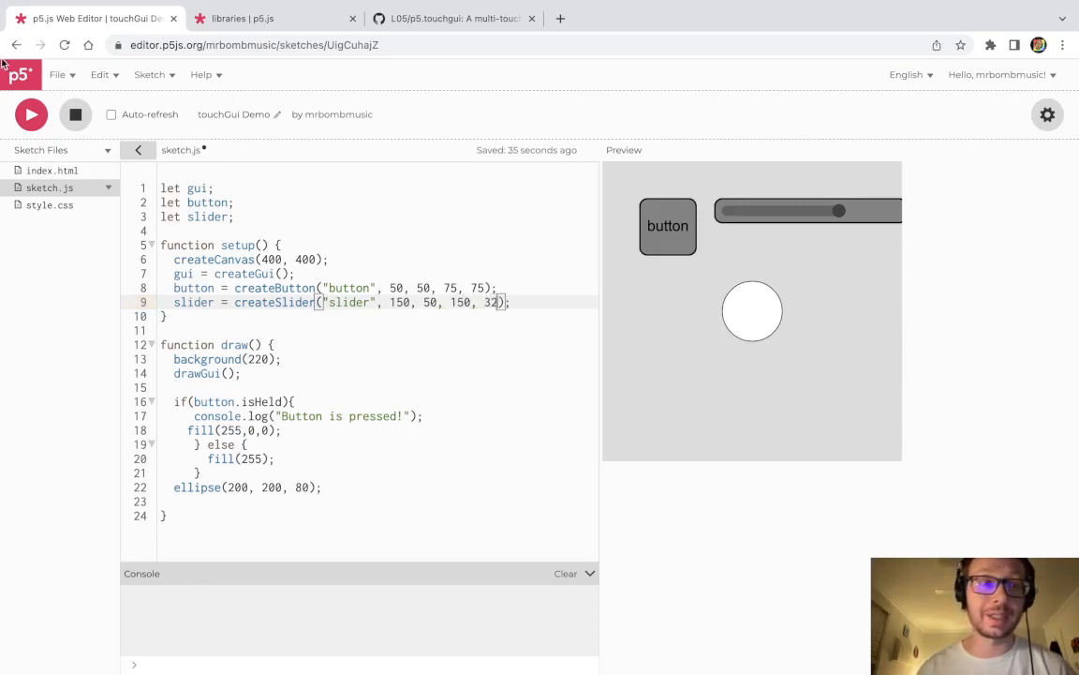
pyautogui.moveTo(839, 210); pyautogui.dragTo(771, 209)
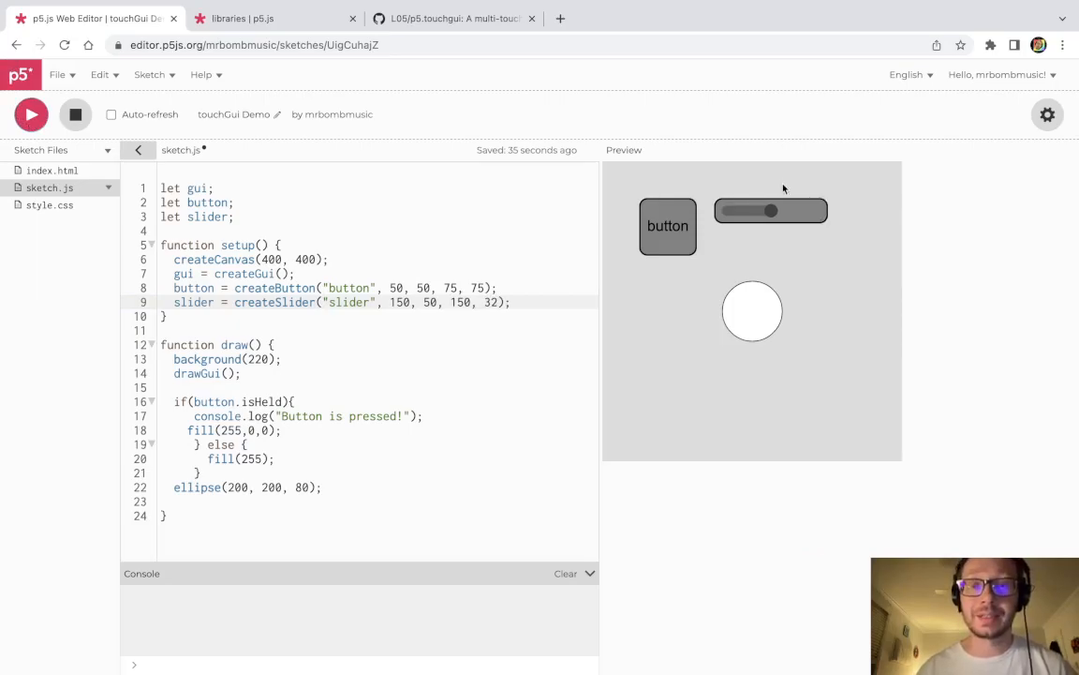
pyautogui.moveTo(771, 210); pyautogui.dragTo(815, 209)
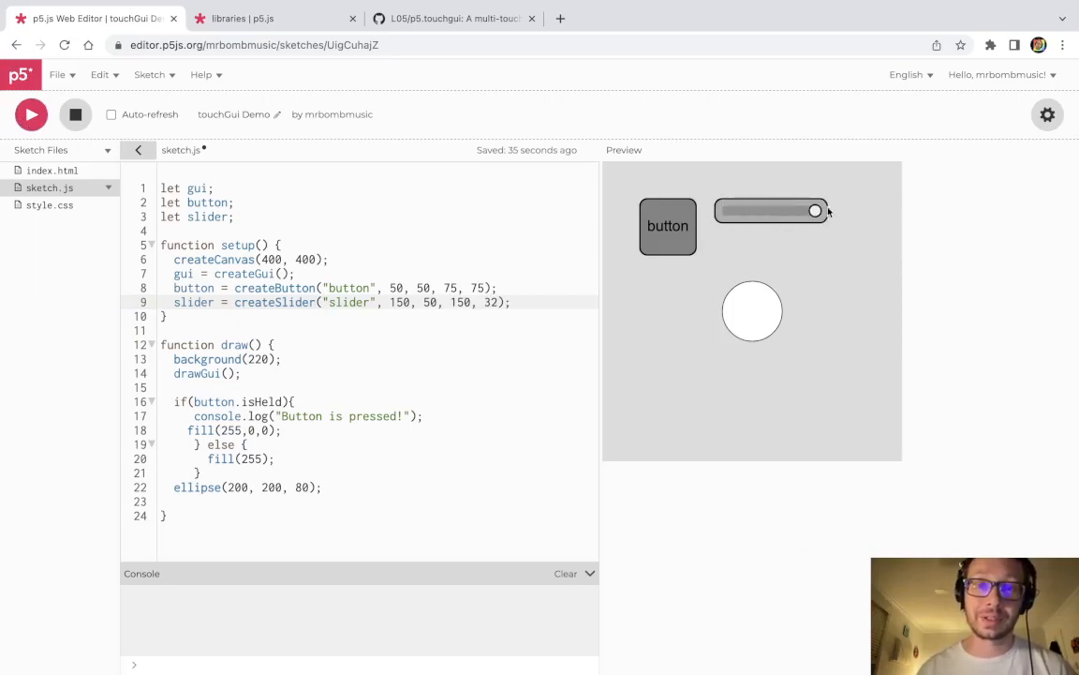
pyautogui.moveTo(813, 210); pyautogui.dragTo(752, 210)
pyautogui.write('20')
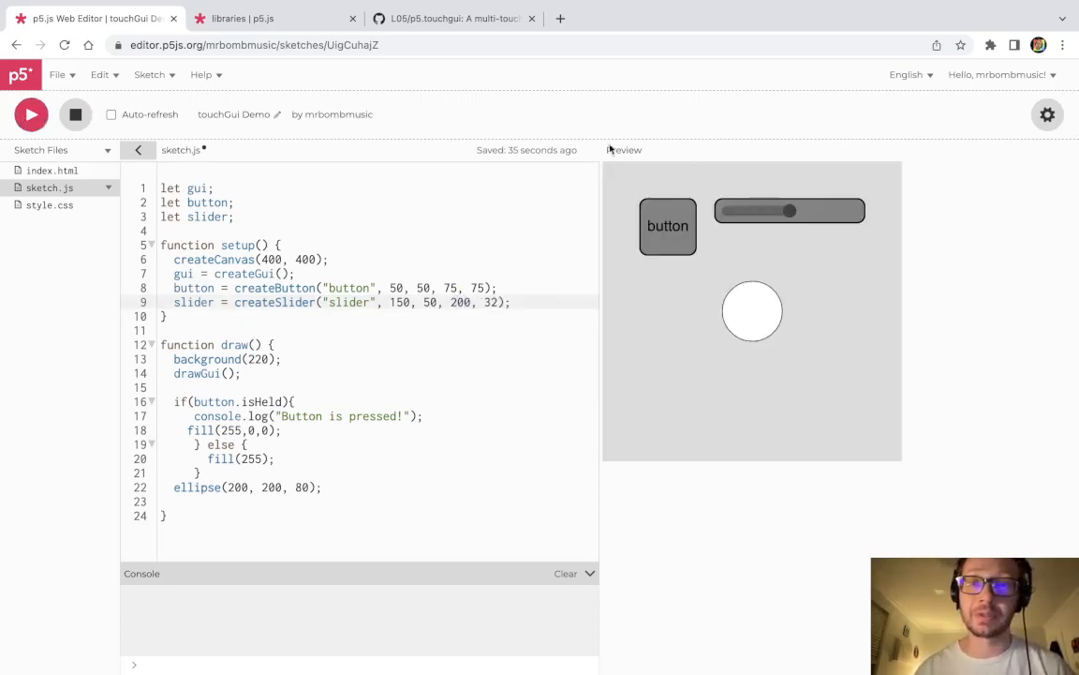
pyautogui.moveTo(789, 210); pyautogui.dragTo(809, 210)
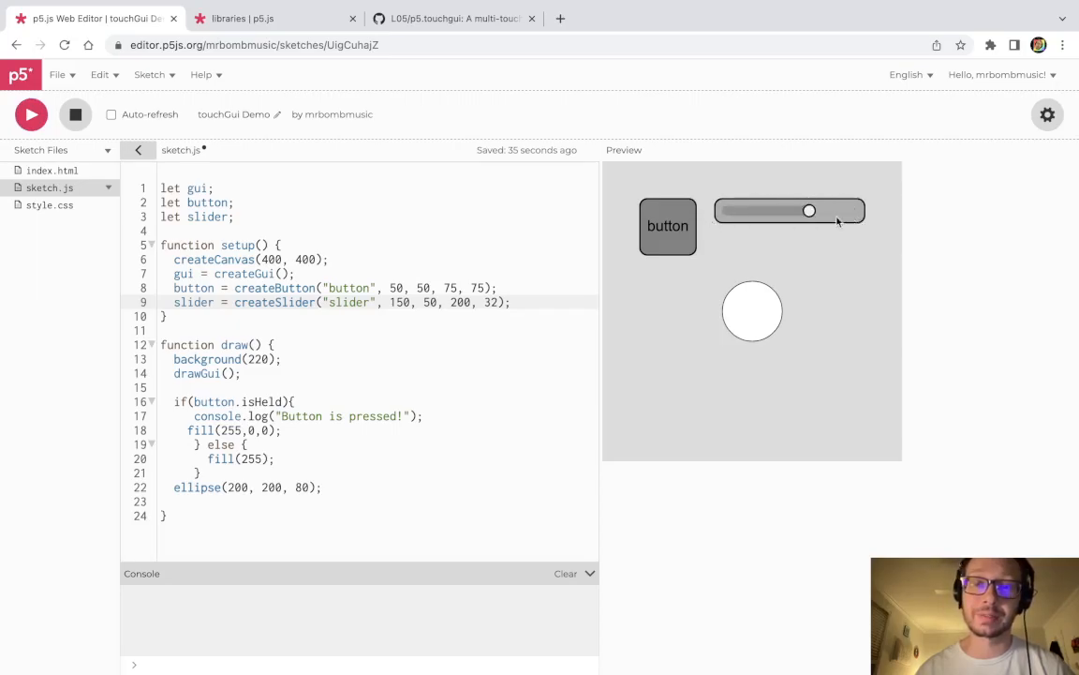
pyautogui.moveTo(808, 210); pyautogui.dragTo(777, 210)
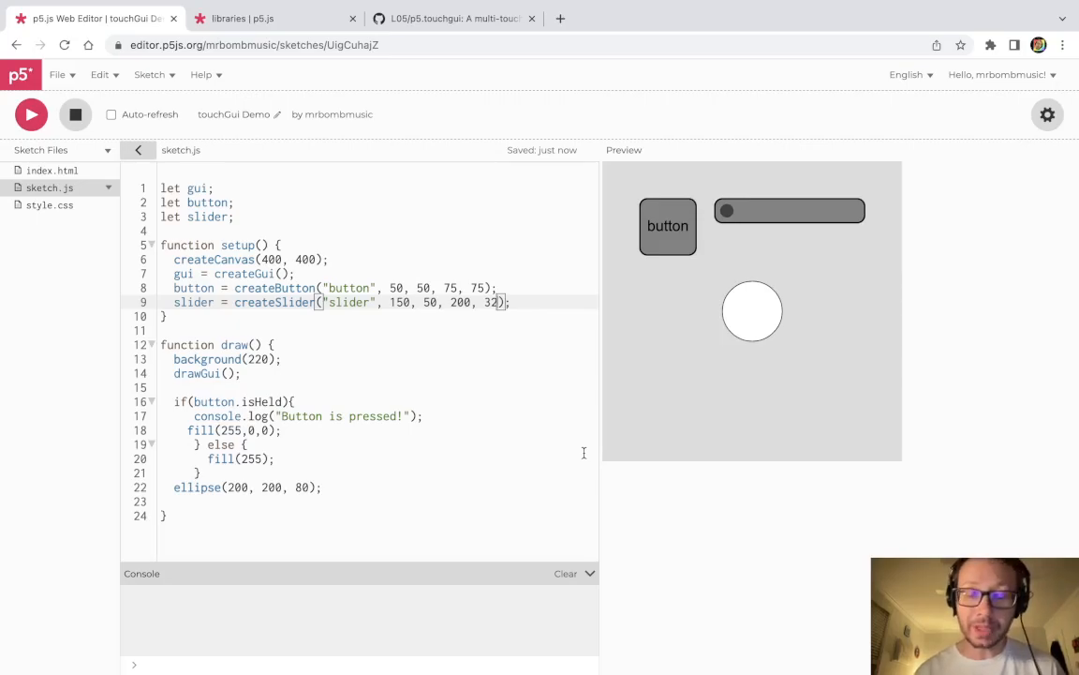
# Step: Give the slider a 0-to-width range and use slider.val as the ellipse's x position
pyautogui.write(', 0,')
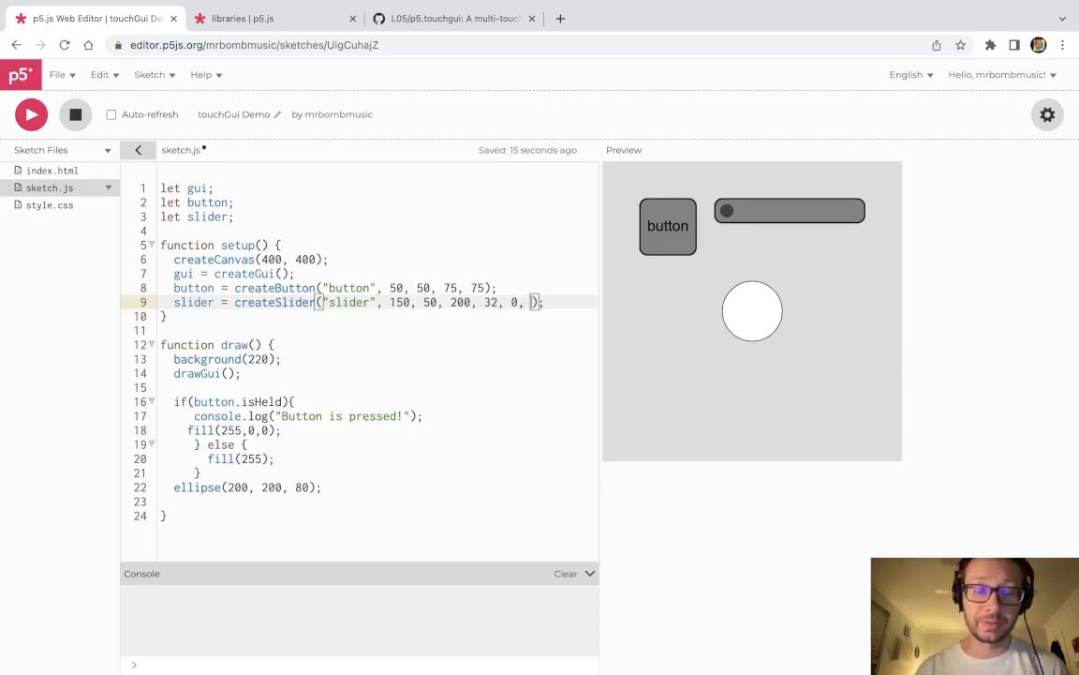
pyautogui.write('width')
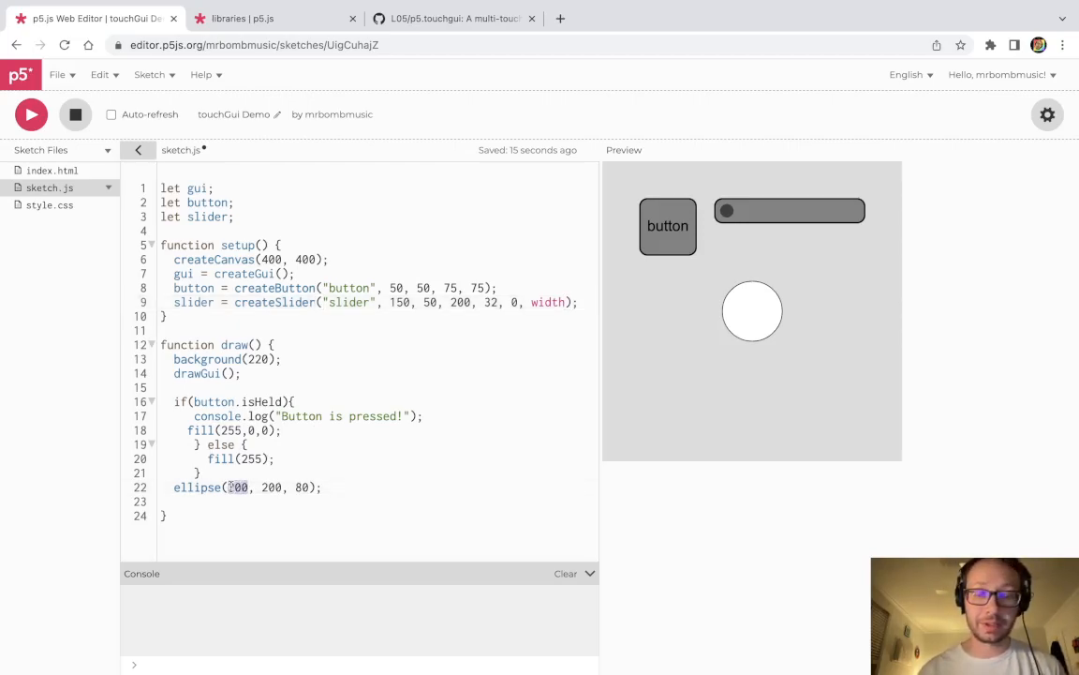
pyautogui.write('slider.va')
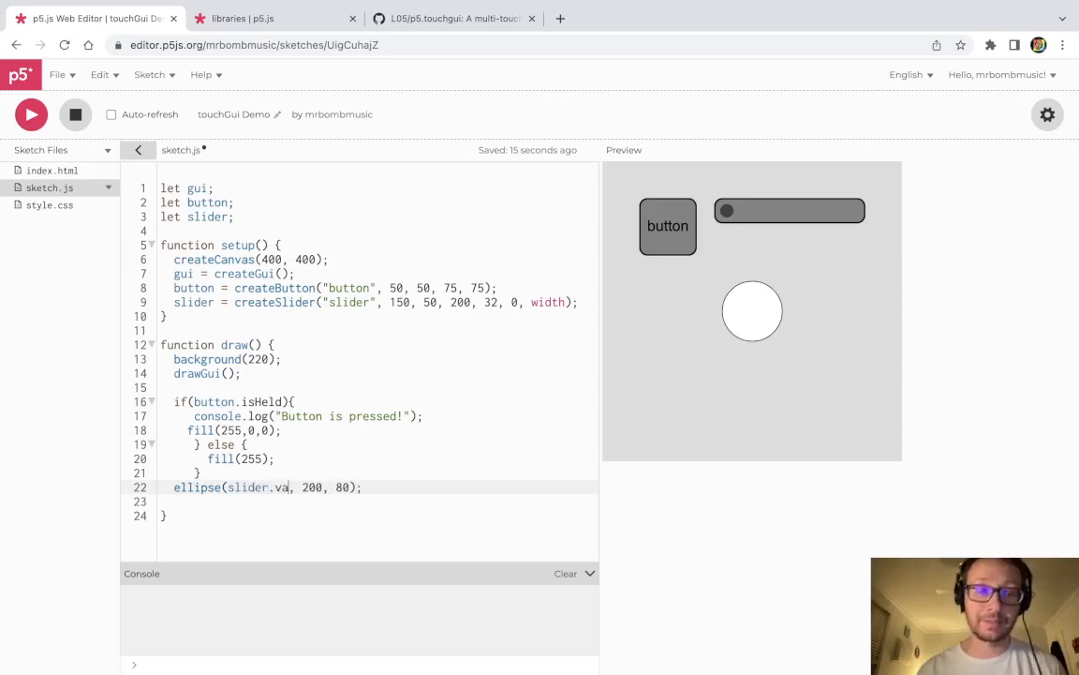
pyautogui.write('l')
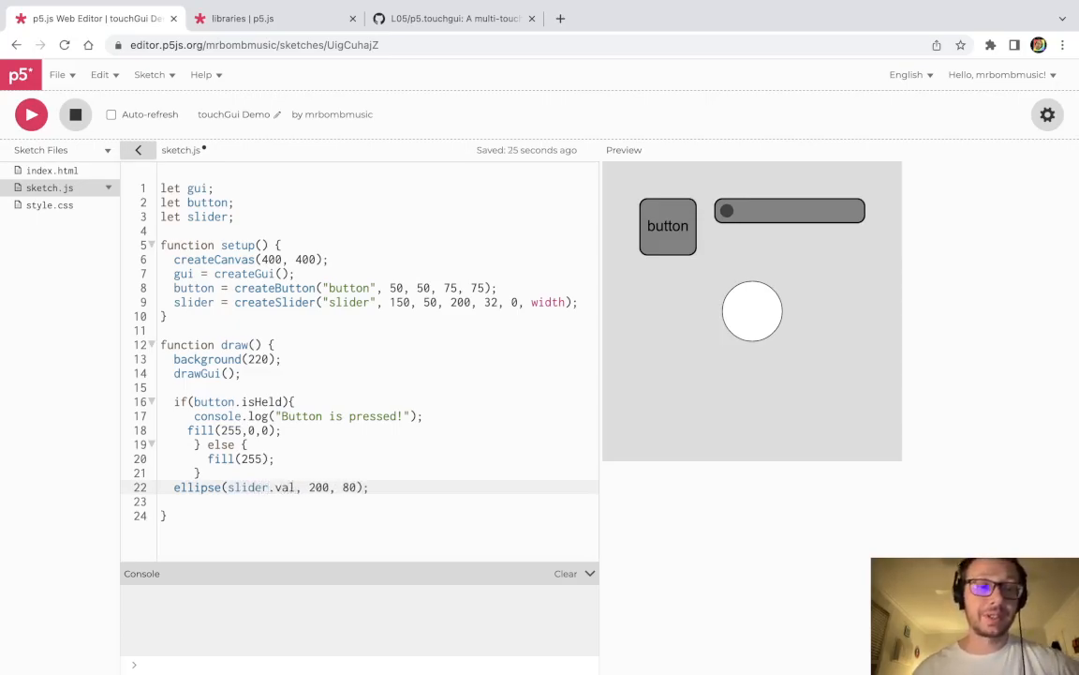
pyautogui.doubleClick(248, 487)
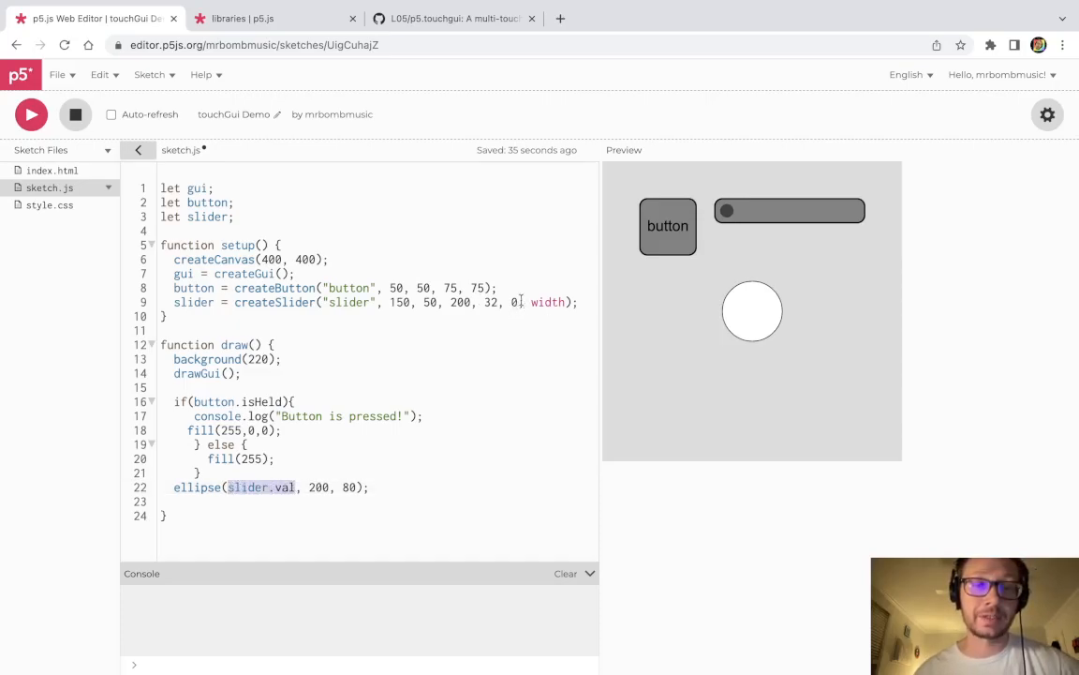
# Step: Rerun the sketch and slide the circle left and right with the slider
pyautogui.moveTo(729, 210); pyautogui.dragTo(842, 210)
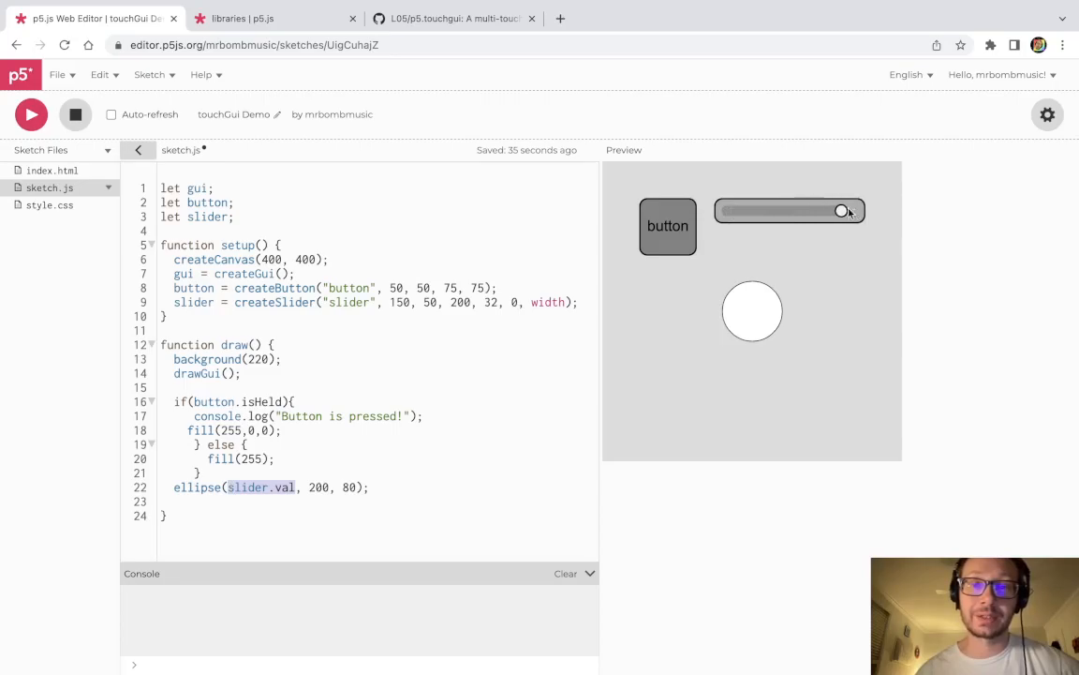
pyautogui.moveTo(842, 211); pyautogui.dragTo(726, 210)
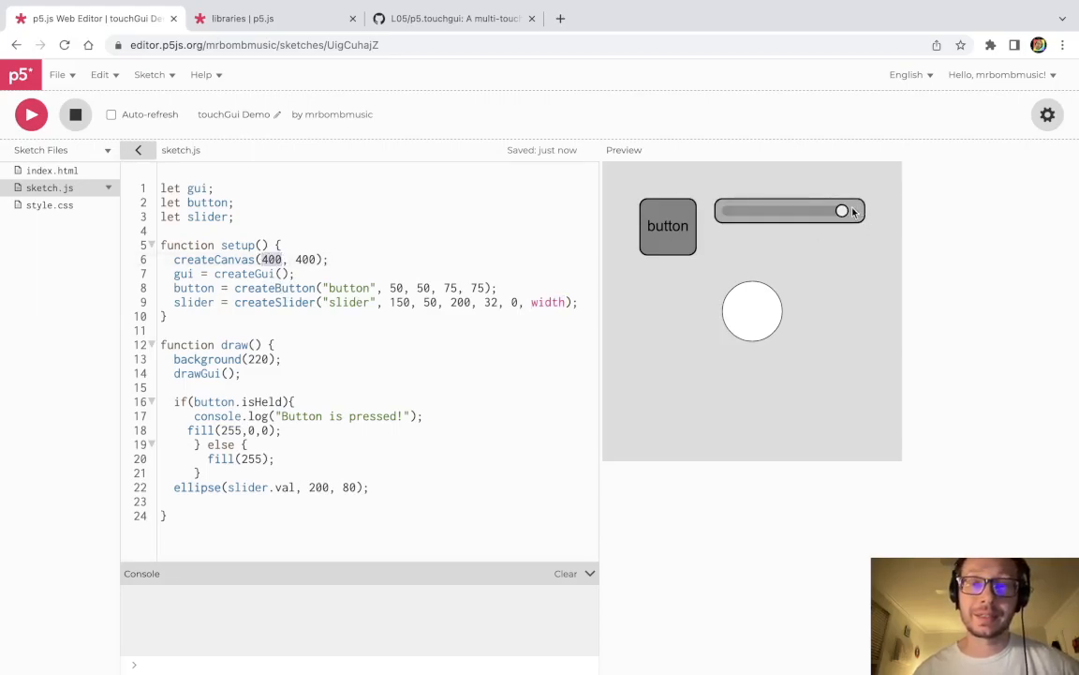
pyautogui.moveTo(841, 210); pyautogui.dragTo(780, 210)
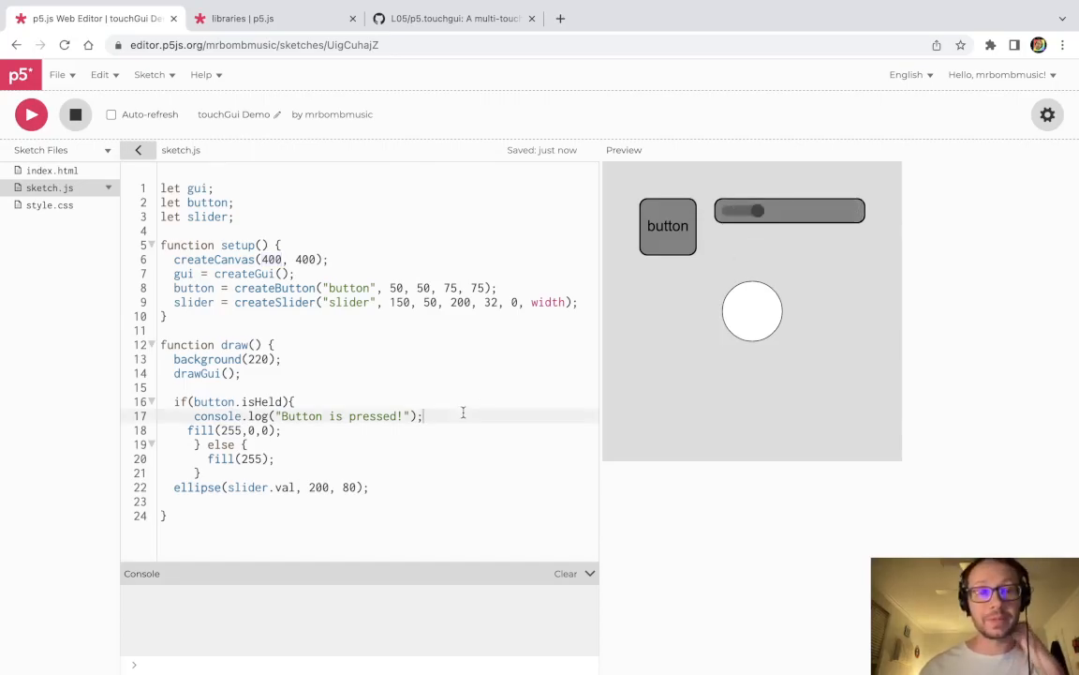
pyautogui.click(31, 114)
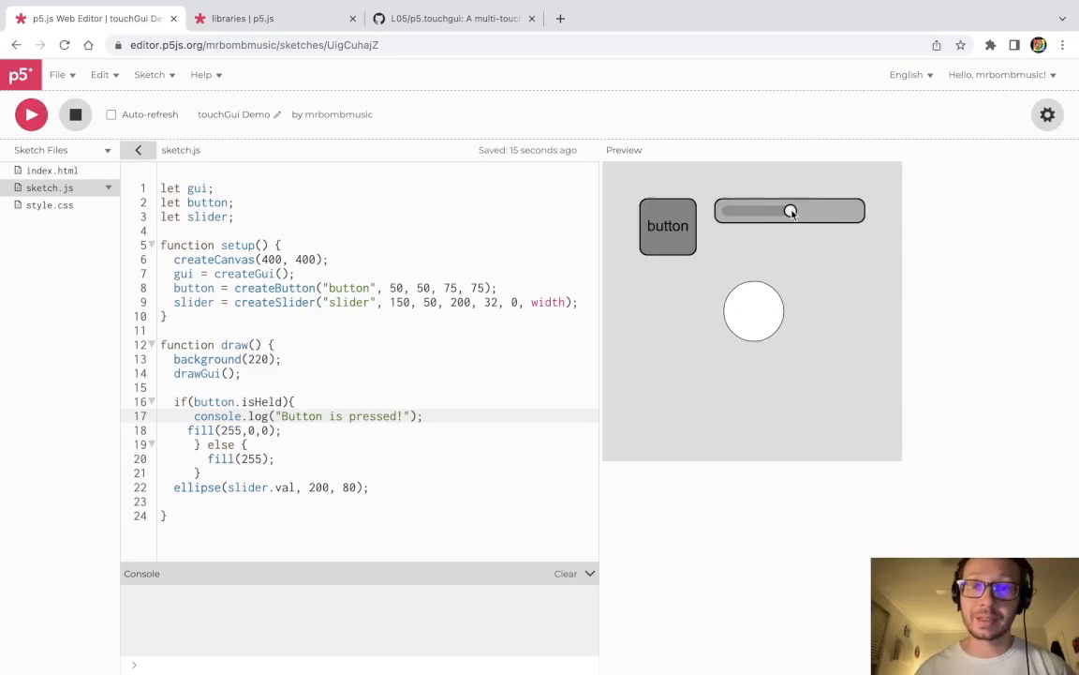
pyautogui.moveTo(792, 209); pyautogui.dragTo(763, 210)
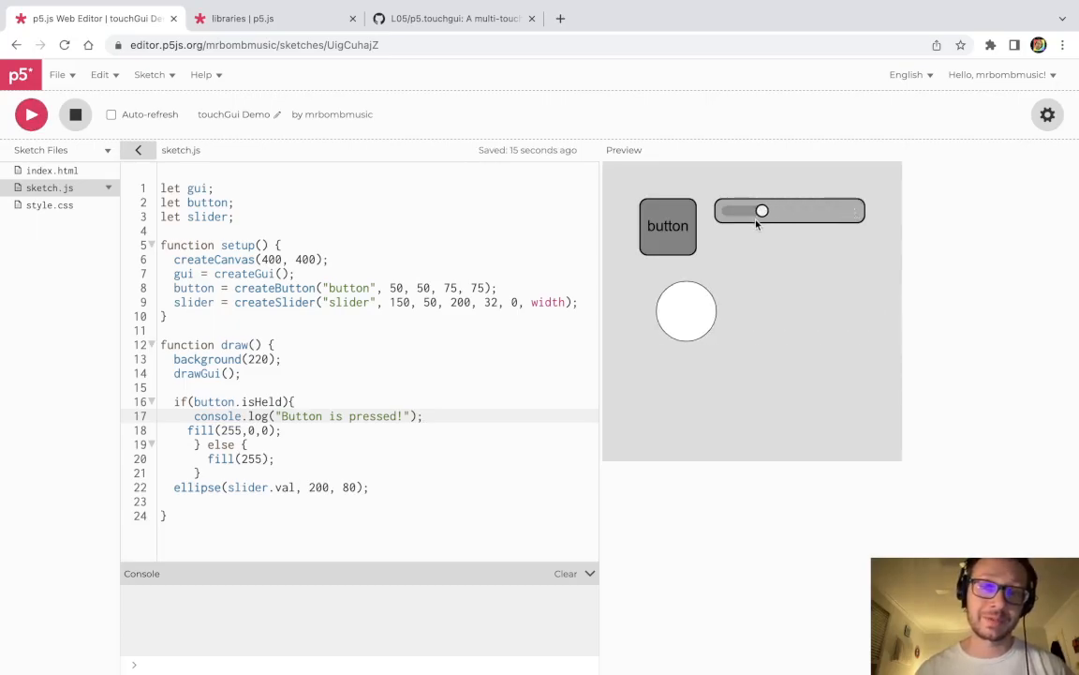
pyautogui.moveTo(763, 211); pyautogui.dragTo(850, 210)
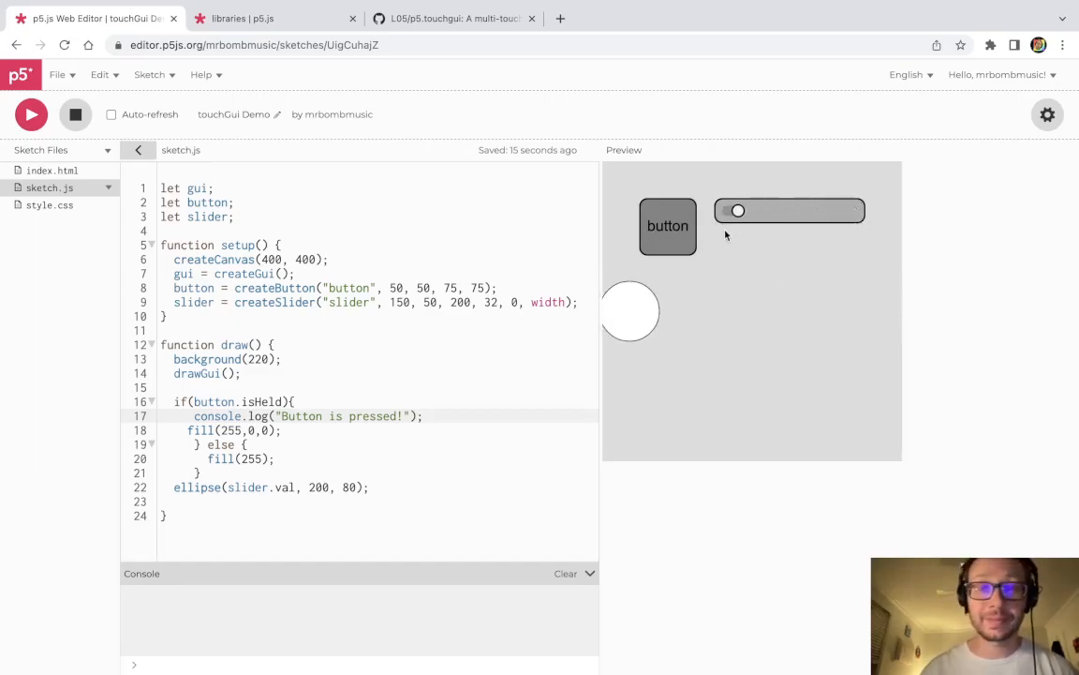
pyautogui.moveTo(739, 211); pyautogui.dragTo(835, 211)
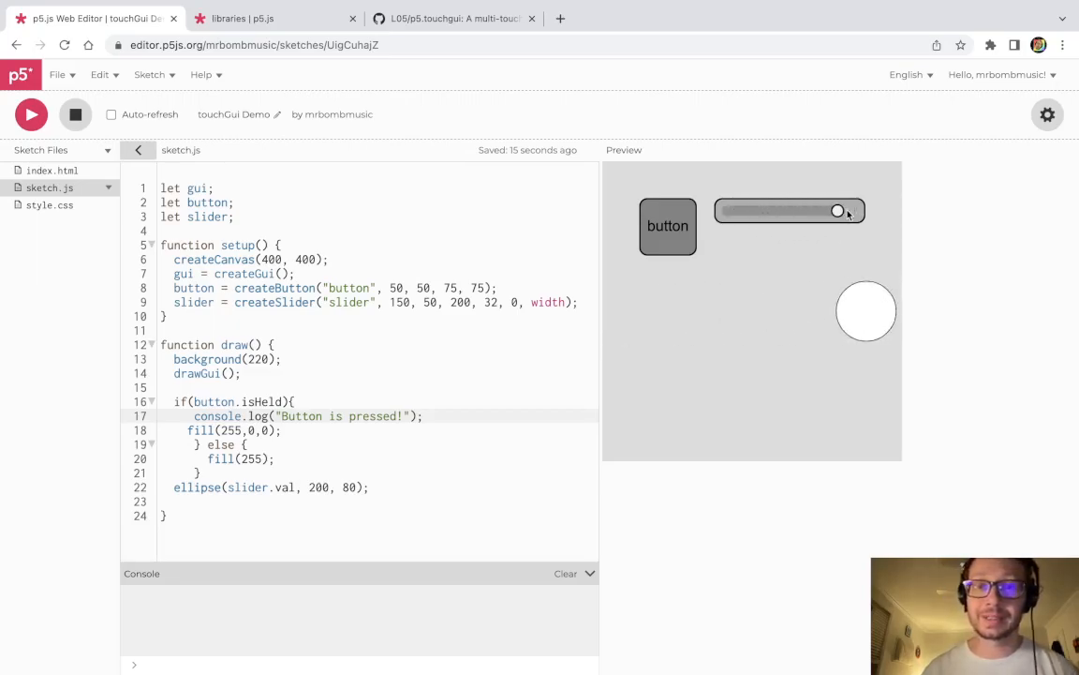
pyautogui.moveTo(837, 210); pyautogui.dragTo(801, 210)
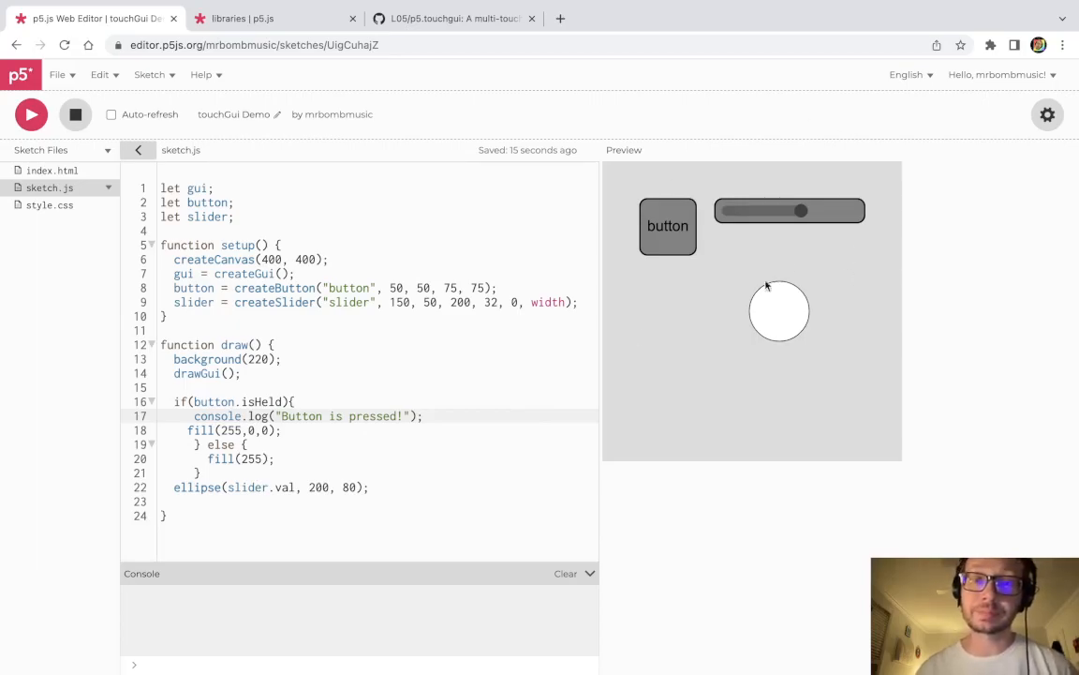
# Step: Press the button to log 'Button is pressed!' and keep repositioning the circle
pyautogui.click(668, 226)
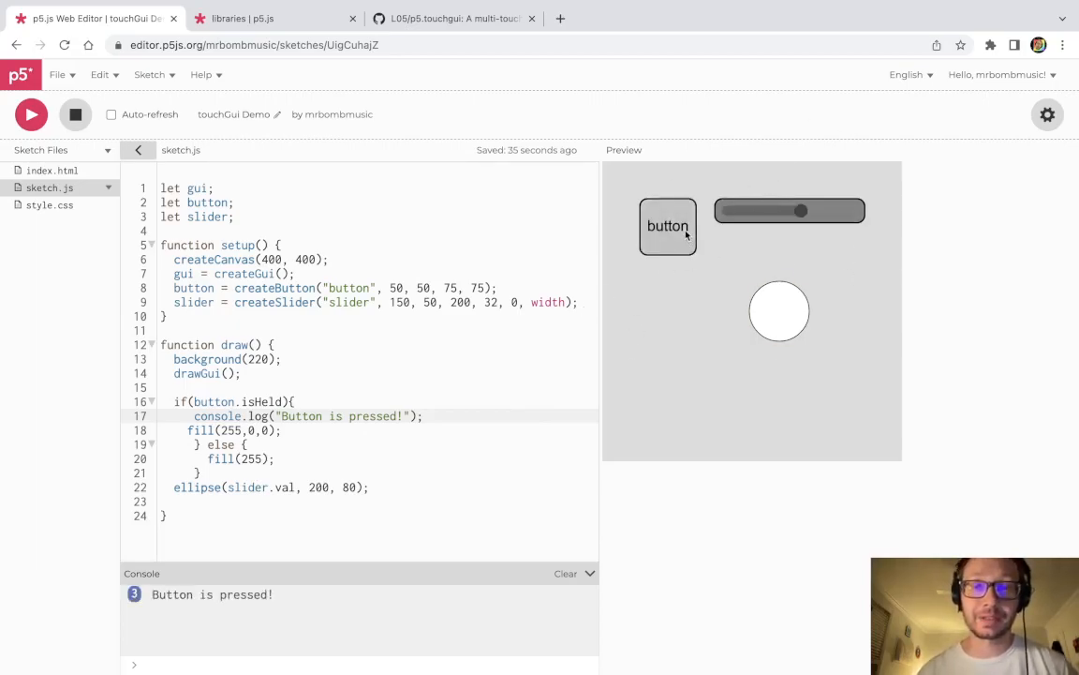
pyautogui.moveTo(802, 210); pyautogui.dragTo(797, 210)
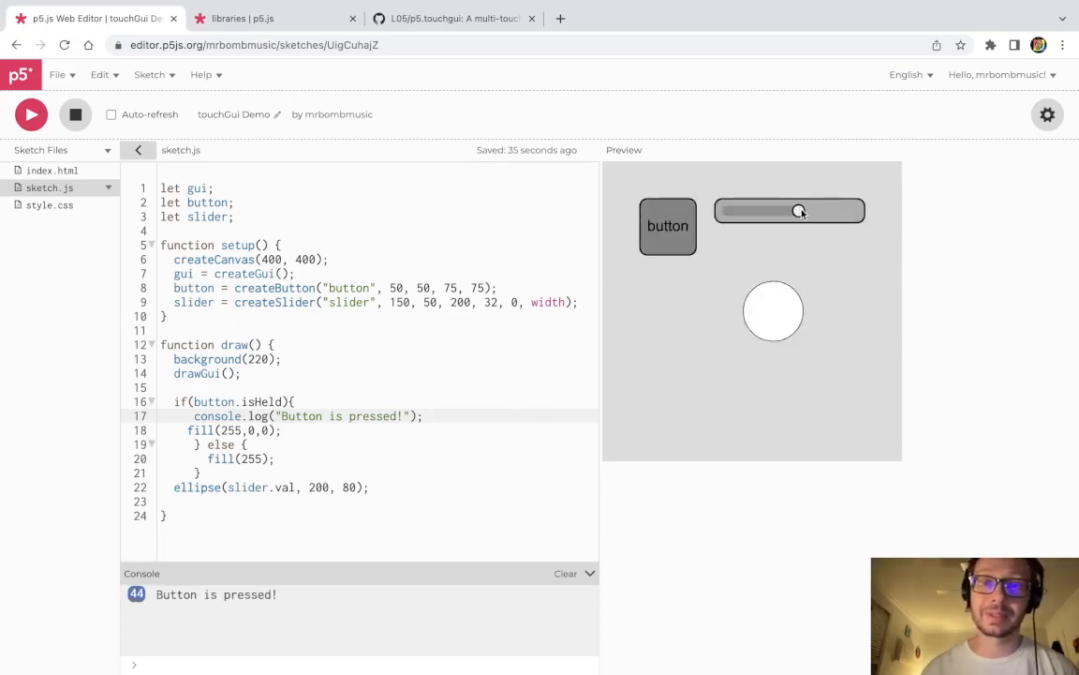
pyautogui.moveTo(800, 211); pyautogui.dragTo(833, 211)
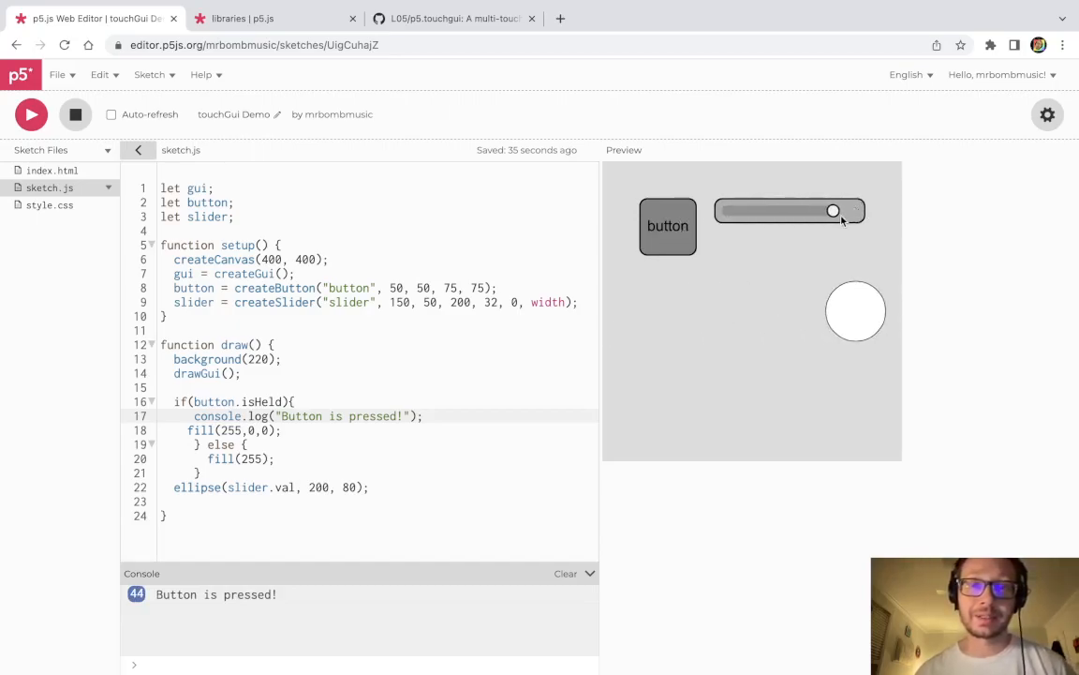
pyautogui.moveTo(832, 210); pyautogui.dragTo(785, 210)
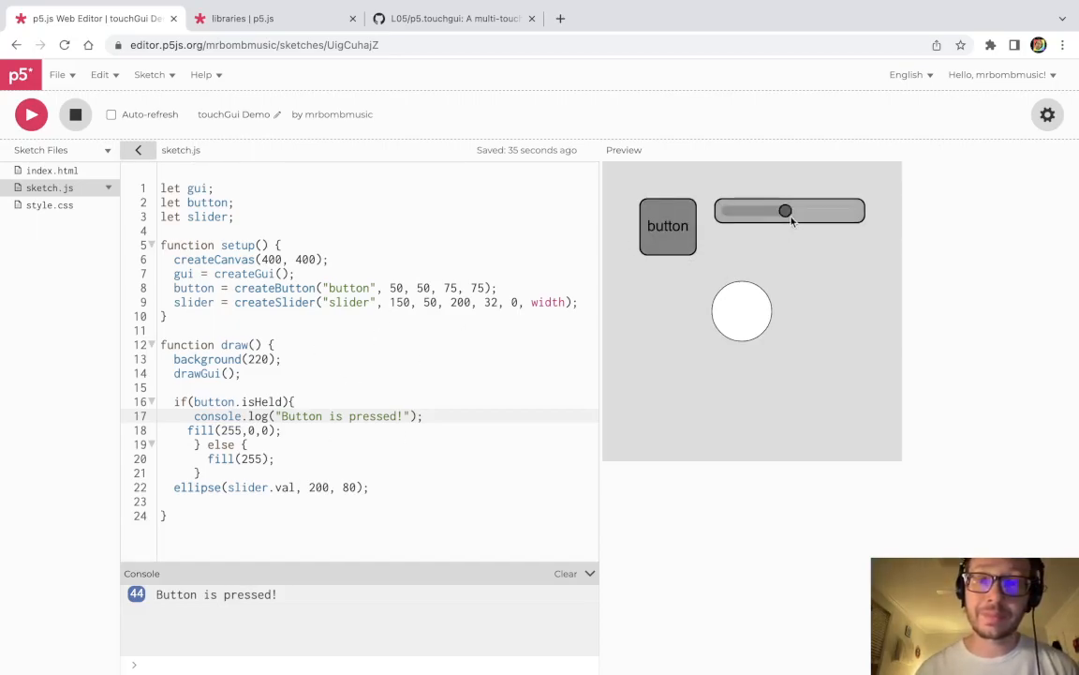
pyautogui.moveTo(785, 210); pyautogui.dragTo(745, 210)
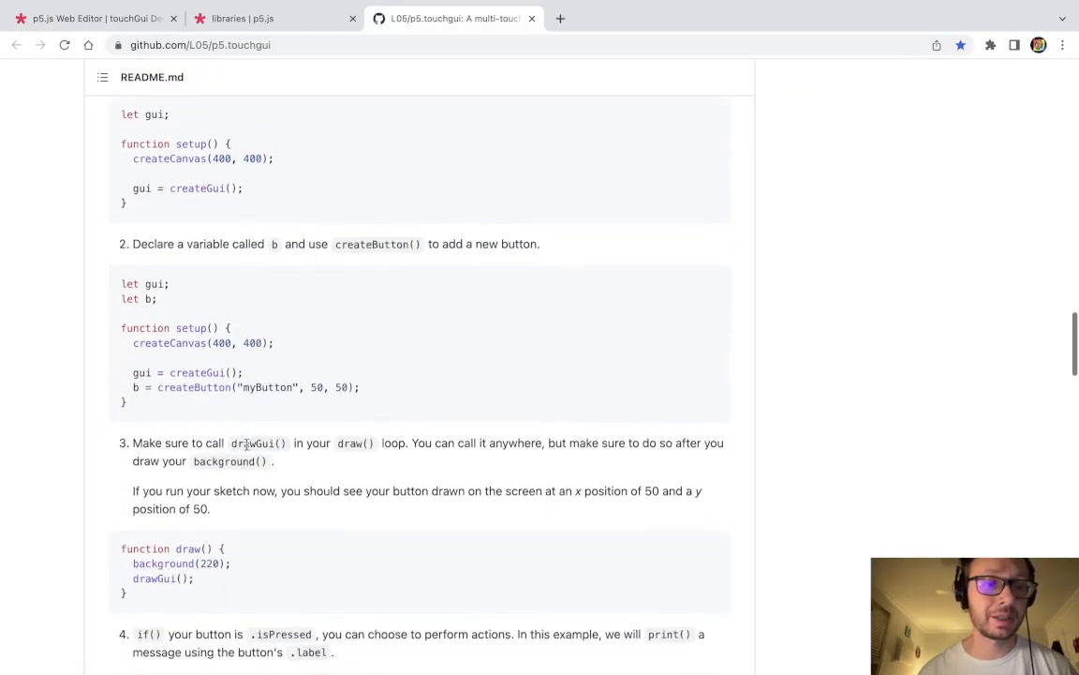
# Step: Scroll the p5.touchgui README and open the GuiSlider documentation page
pyautogui.scroll(-3)
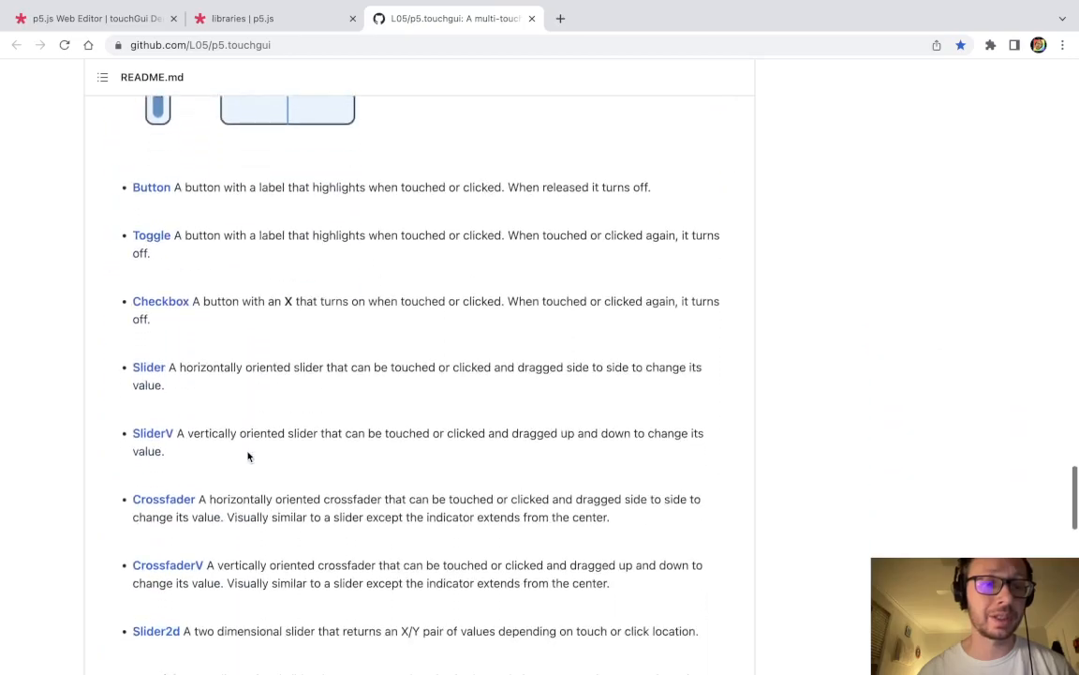
pyautogui.scroll(-3)
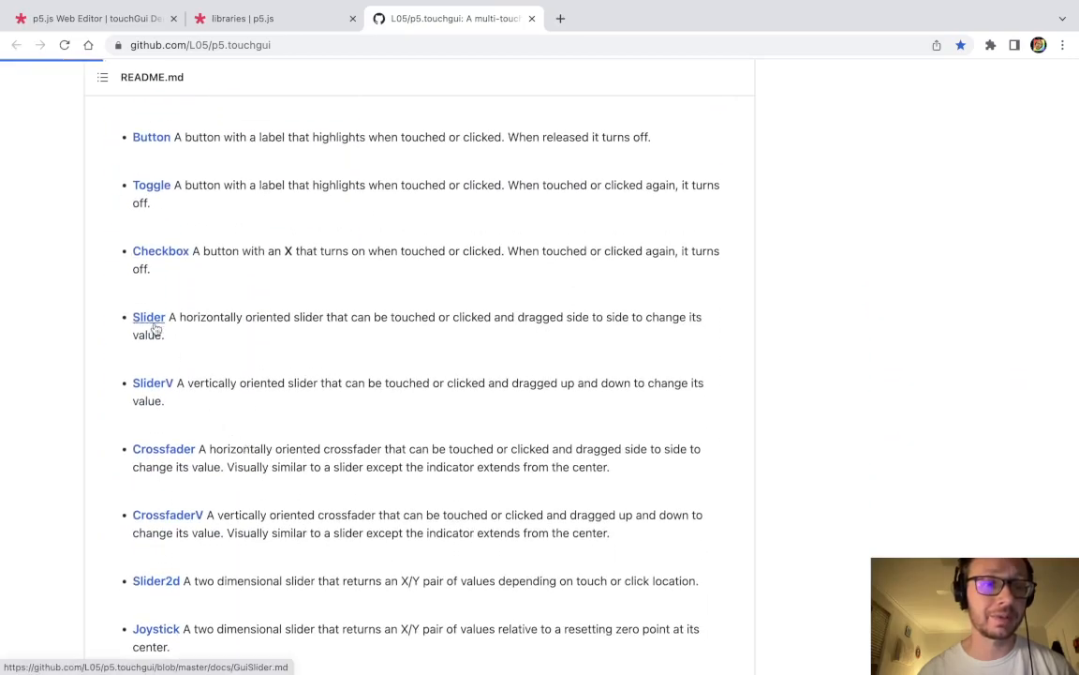
pyautogui.click(148, 317)
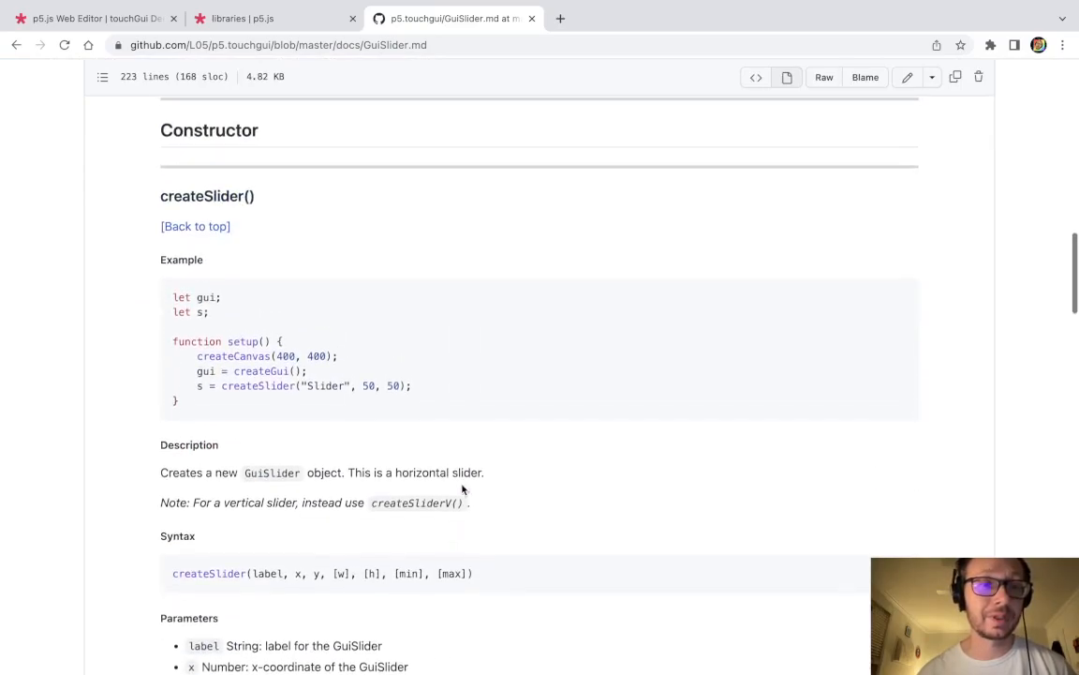
# Step: Read through GuiSlider's min, max and example code, selecting slider.isChanged
pyautogui.scroll(-3)
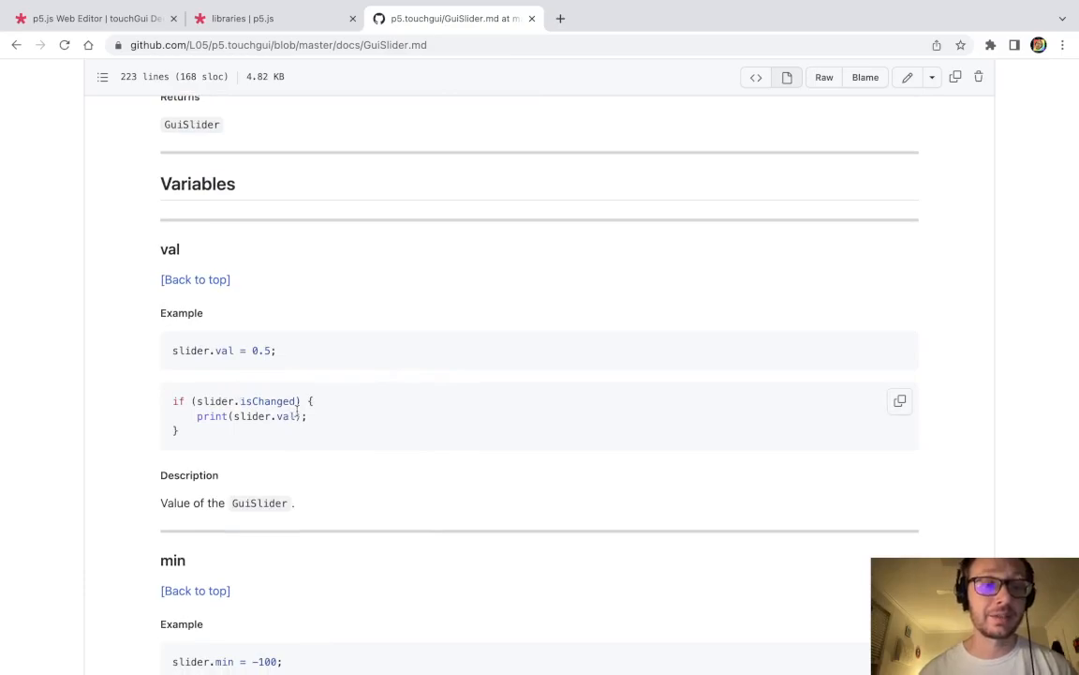
pyautogui.doubleClick(249, 401)
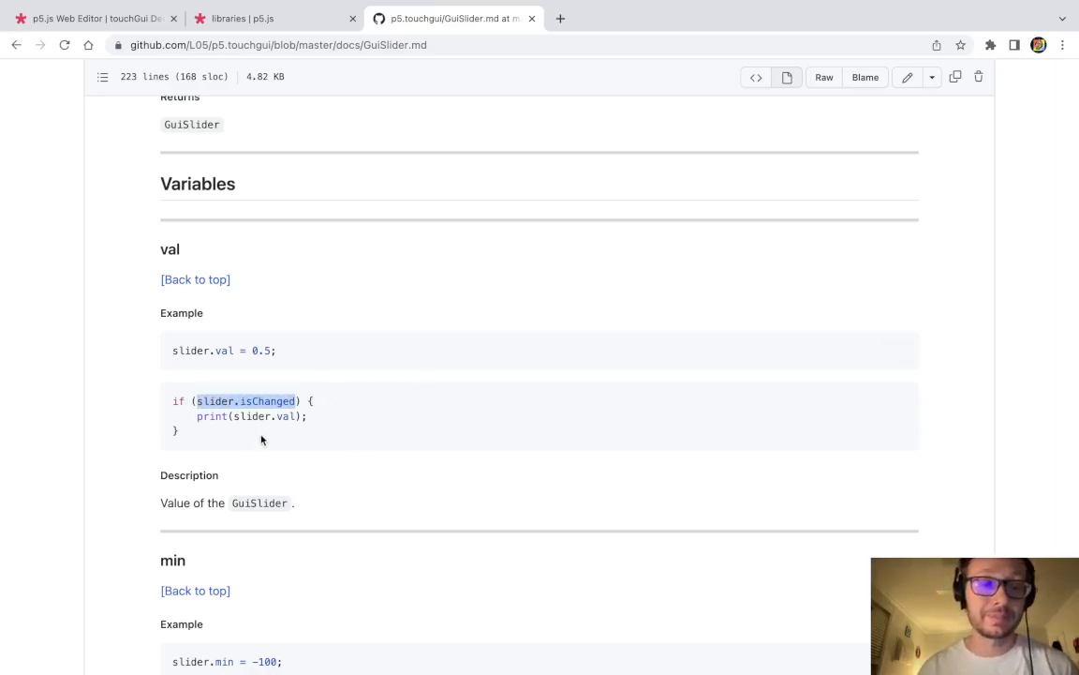
pyautogui.scroll(-3)
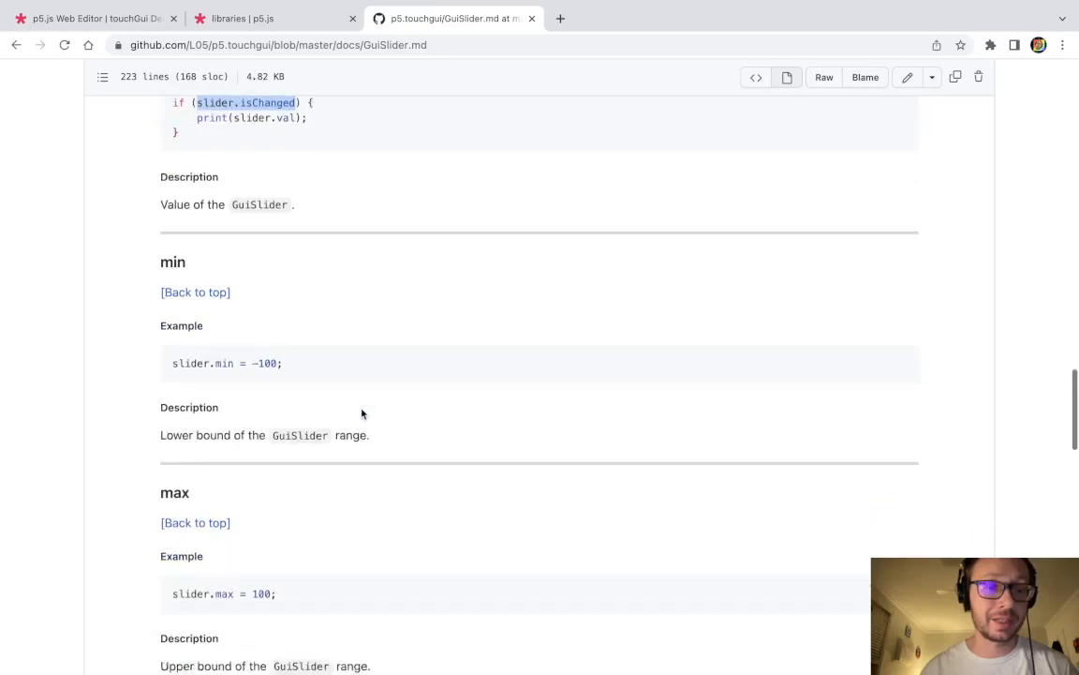
pyautogui.scroll(-3)
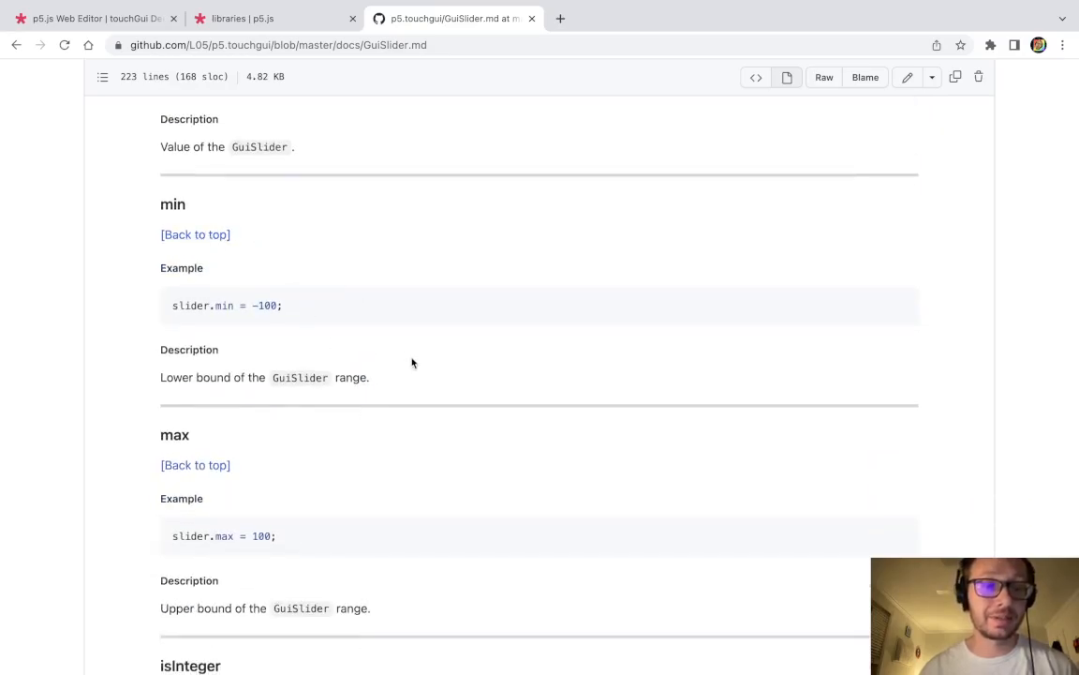
pyautogui.scroll(-3)
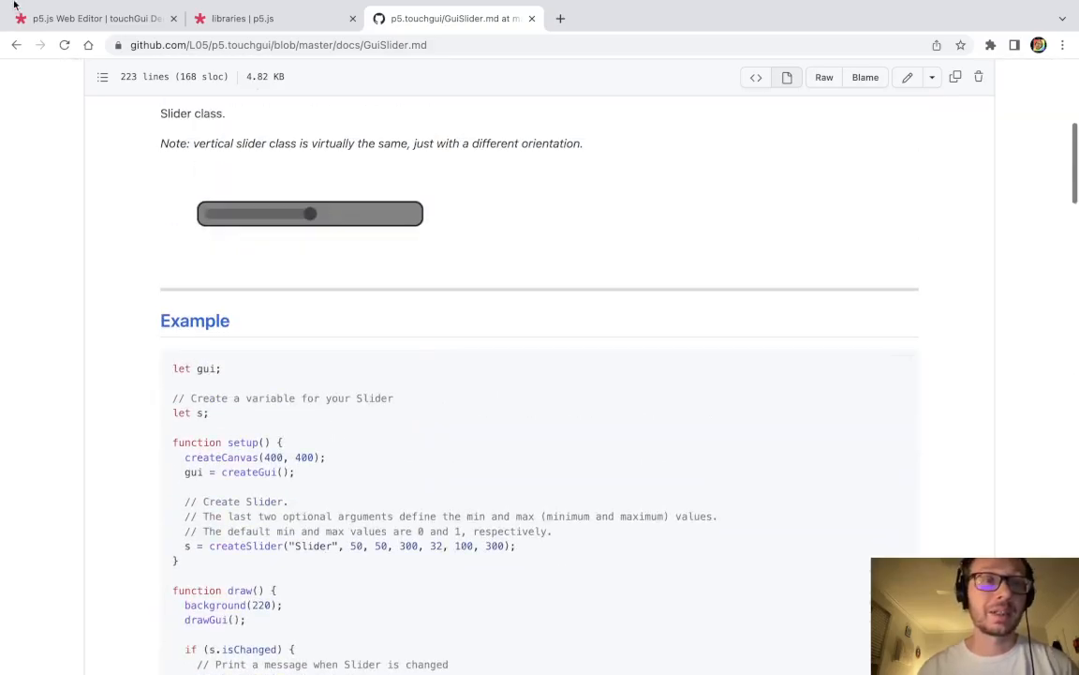
pyautogui.click(94, 18)
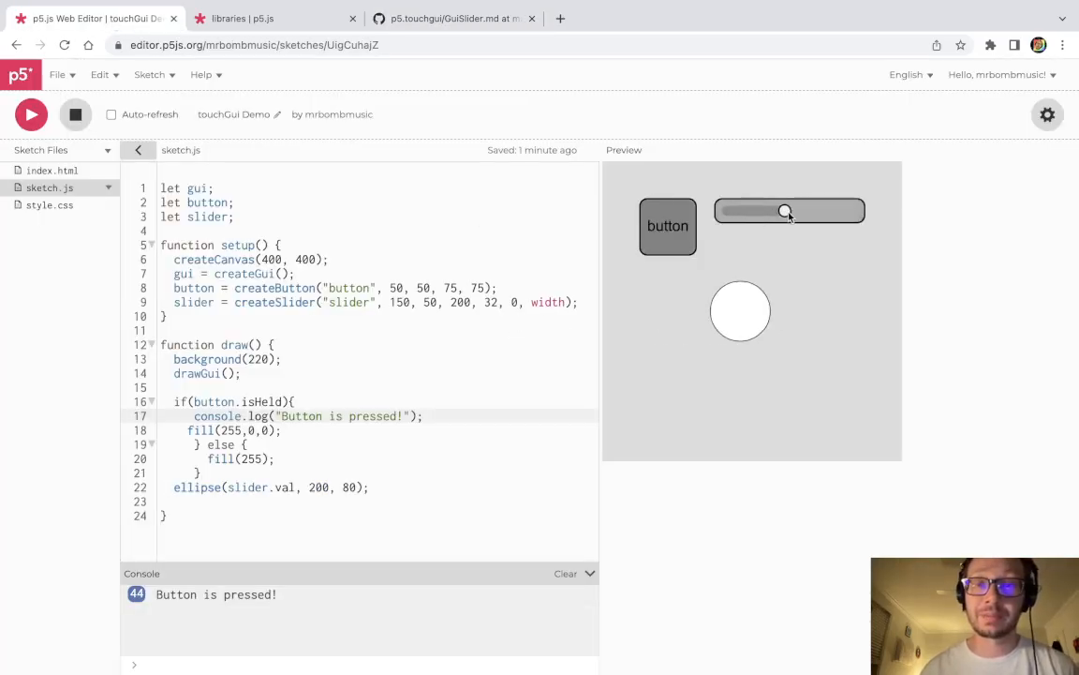
# Step: Add `slider.val = 0;` in setup after creating the slider and rerun the sketch
pyautogui.moveTo(785, 211); pyautogui.dragTo(797, 211)
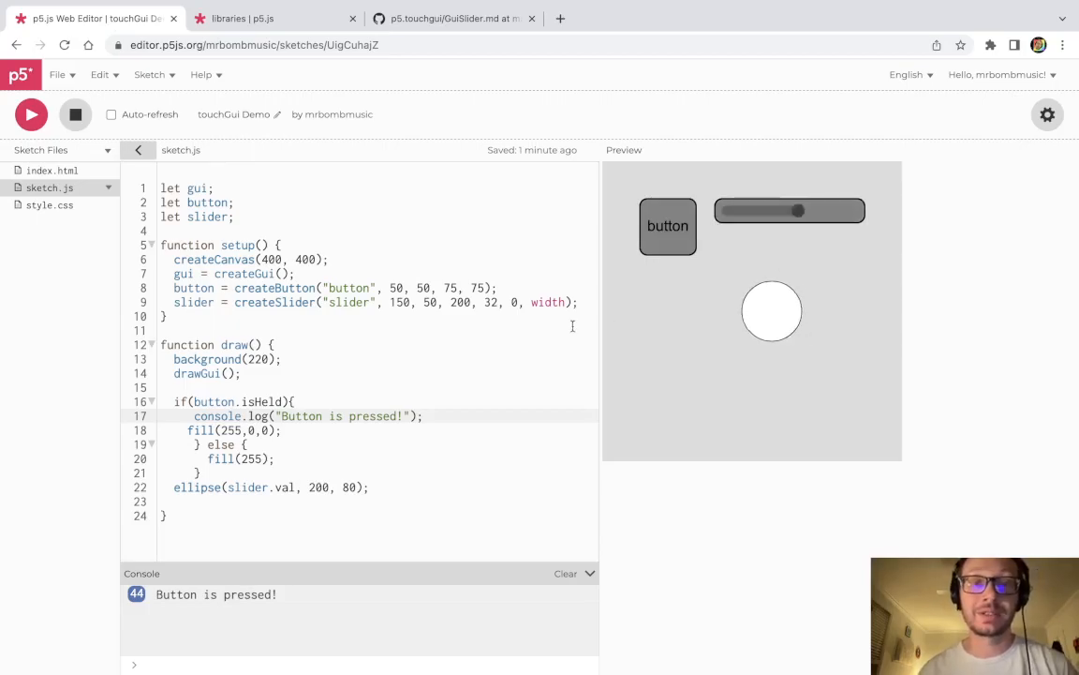
pyautogui.moveTo(152, 114)
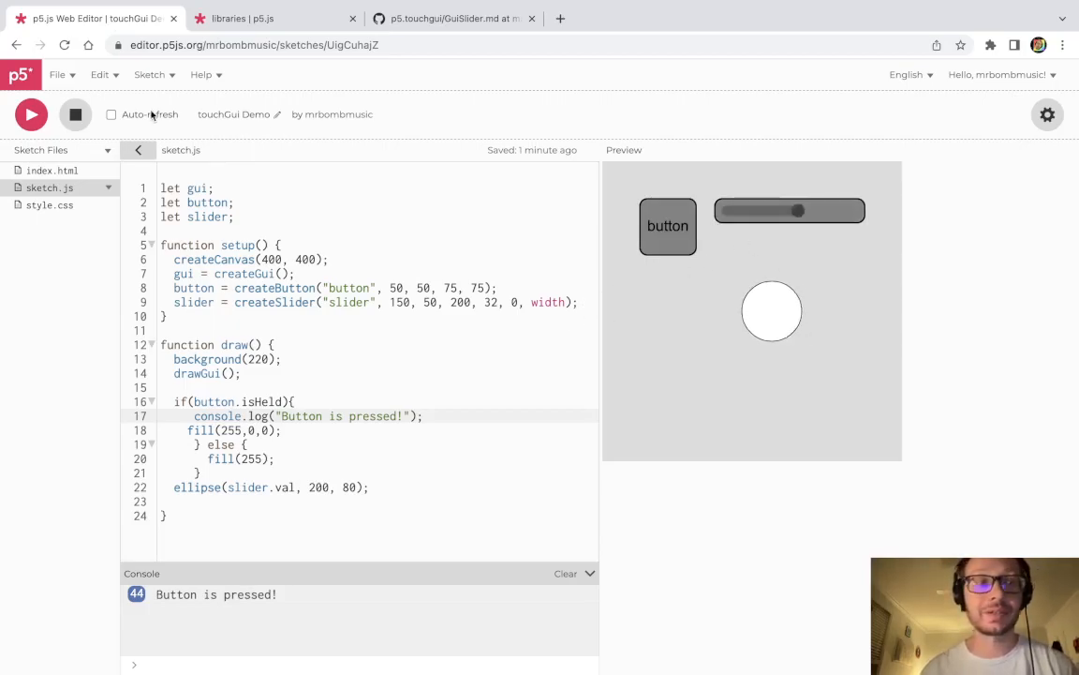
pyautogui.moveTo(797, 210); pyautogui.dragTo(790, 210)
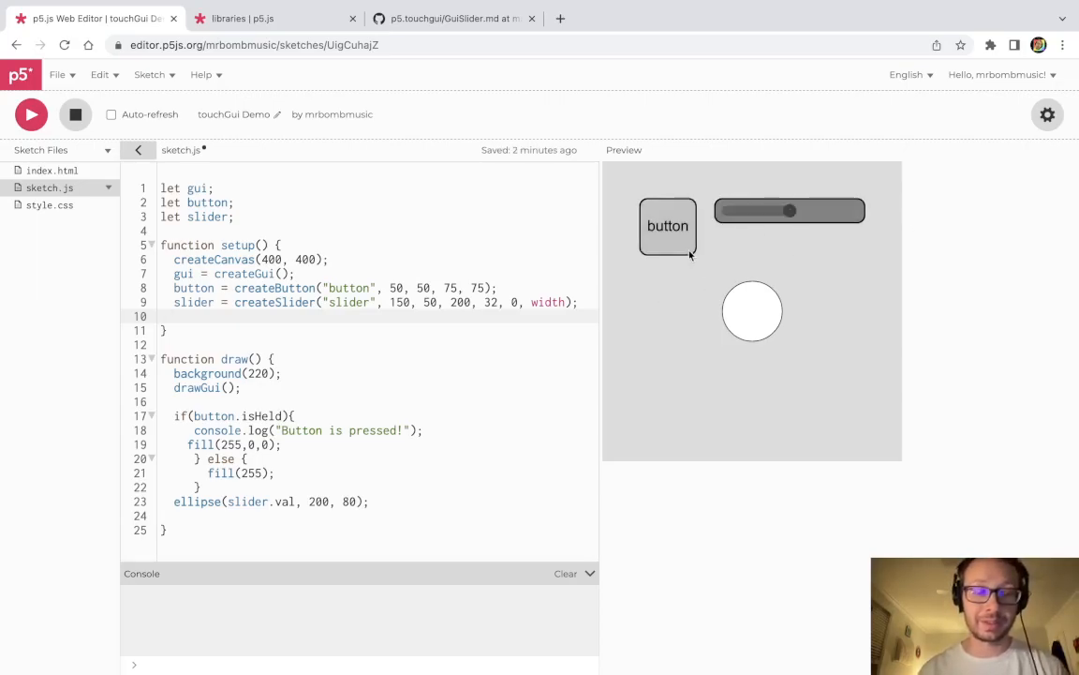
pyautogui.write('slider.val = 0;')
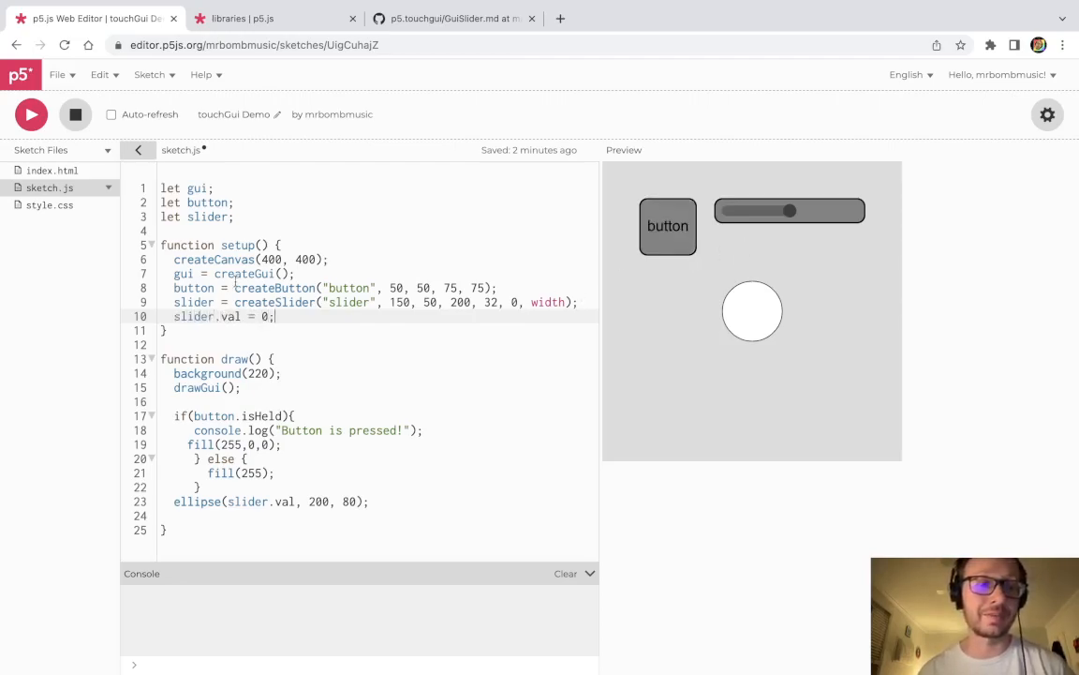
pyautogui.click(31, 115)
pyautogui.write('V')
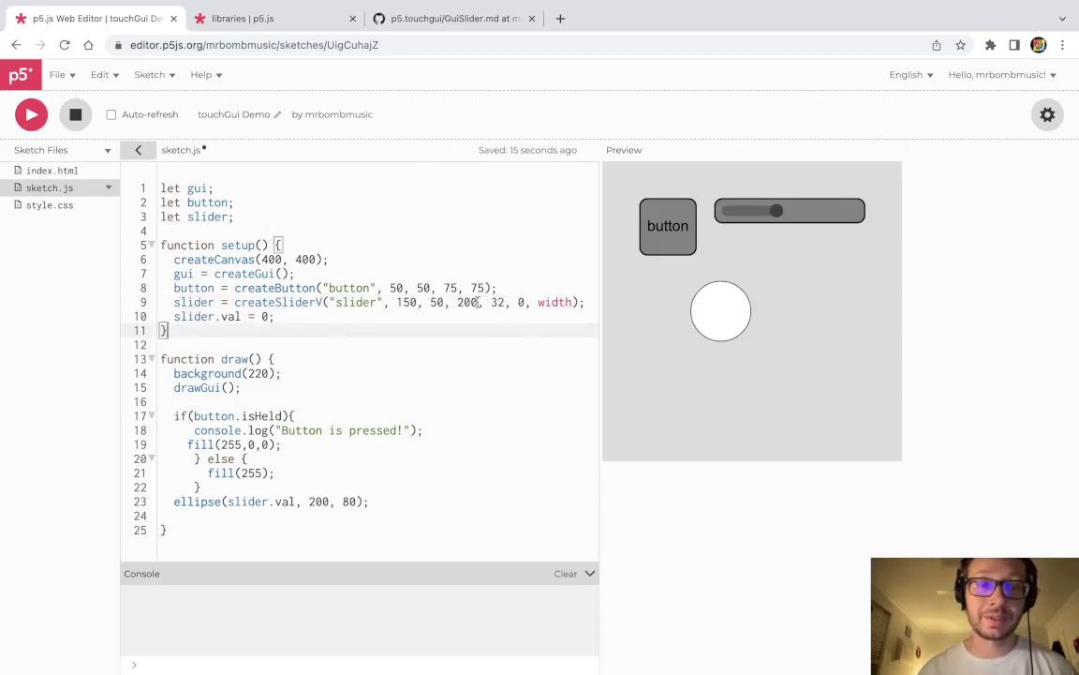
# Step: Change to createSliderV("slider", 300, 50, 32, 200, 0, height) for a vertical slider
pyautogui.doubleClick(467, 302)
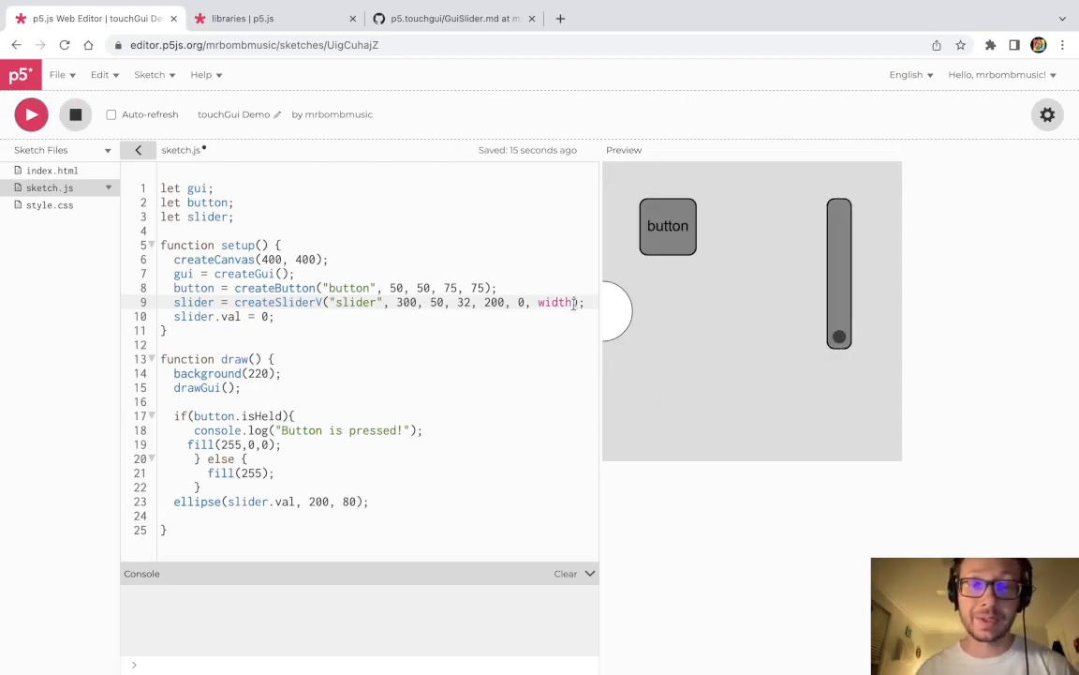
pyautogui.doubleClick(554, 301)
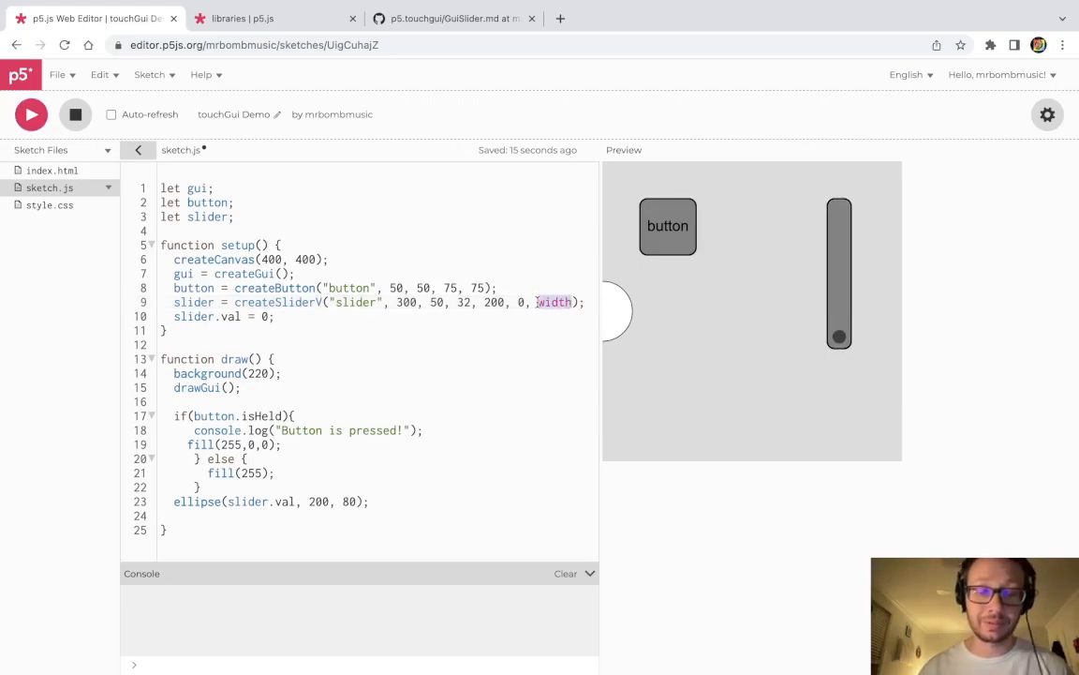
pyautogui.write('height')
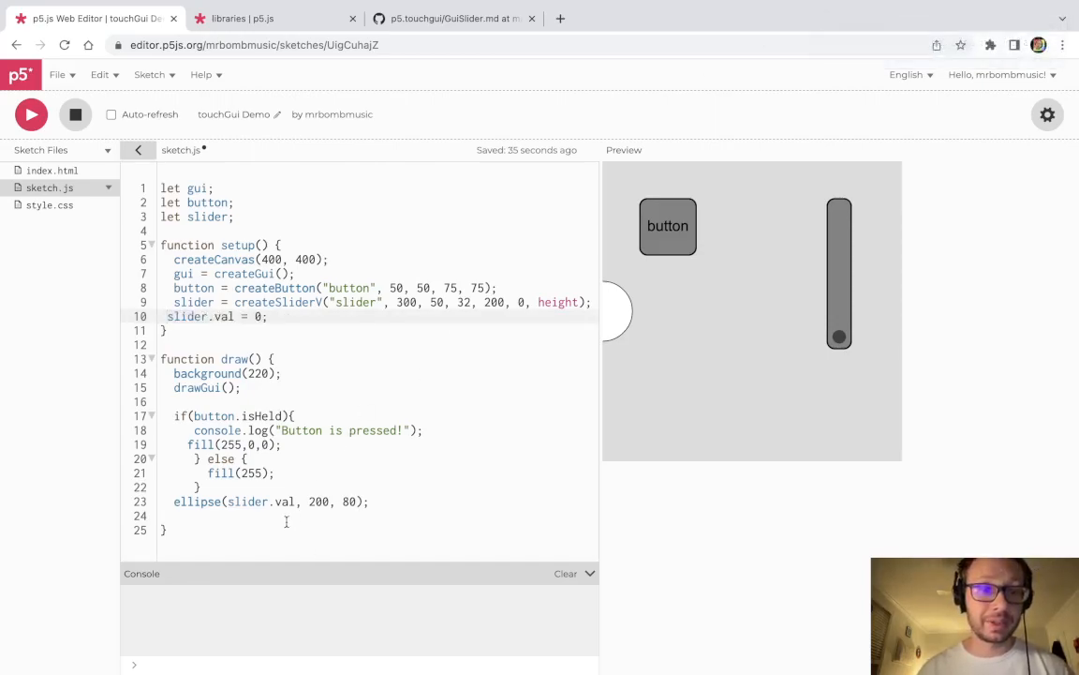
# Step: Rewrite the ellipse call as ellipse(200, slider.val) so the slider sets y
pyautogui.doubleClick(249, 502)
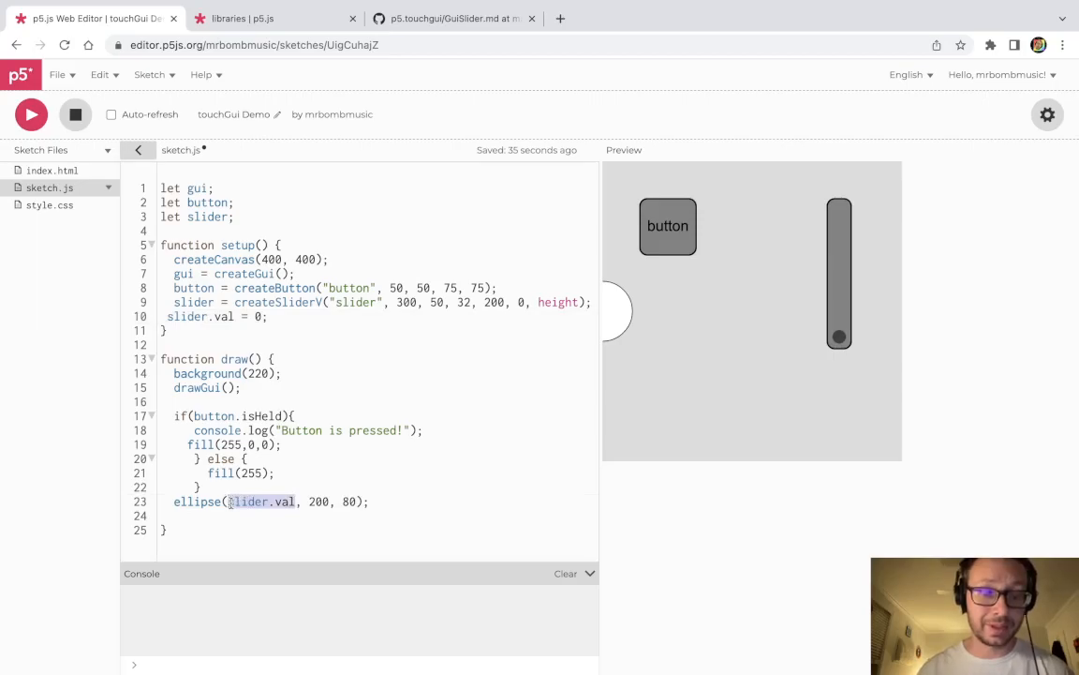
pyautogui.write('200')
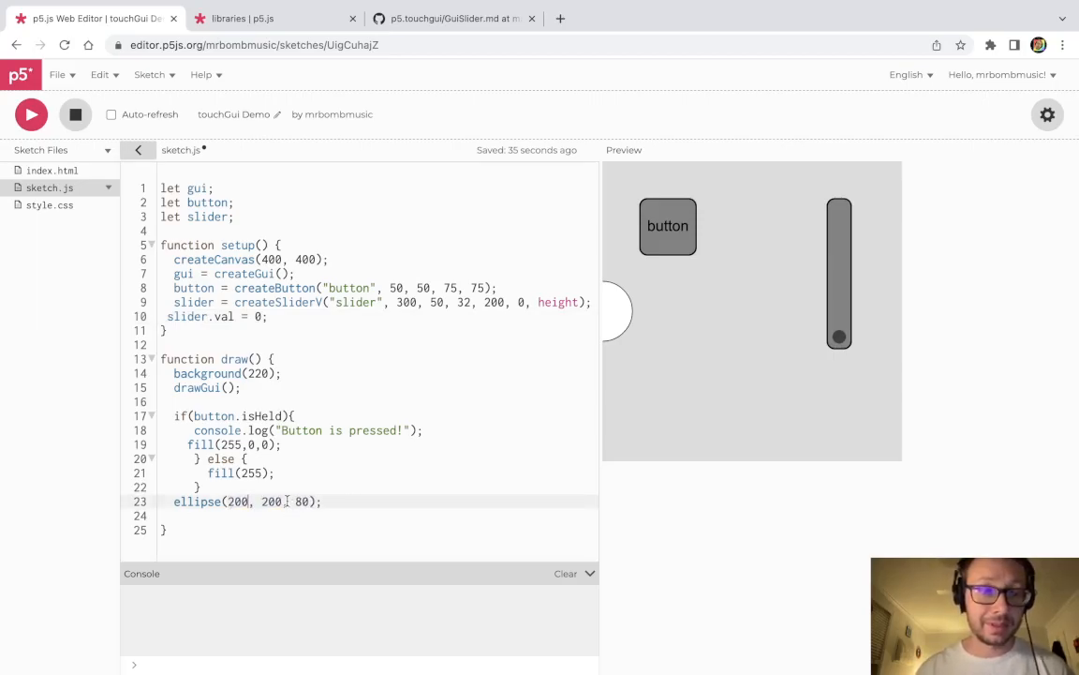
pyautogui.write('slider.val')
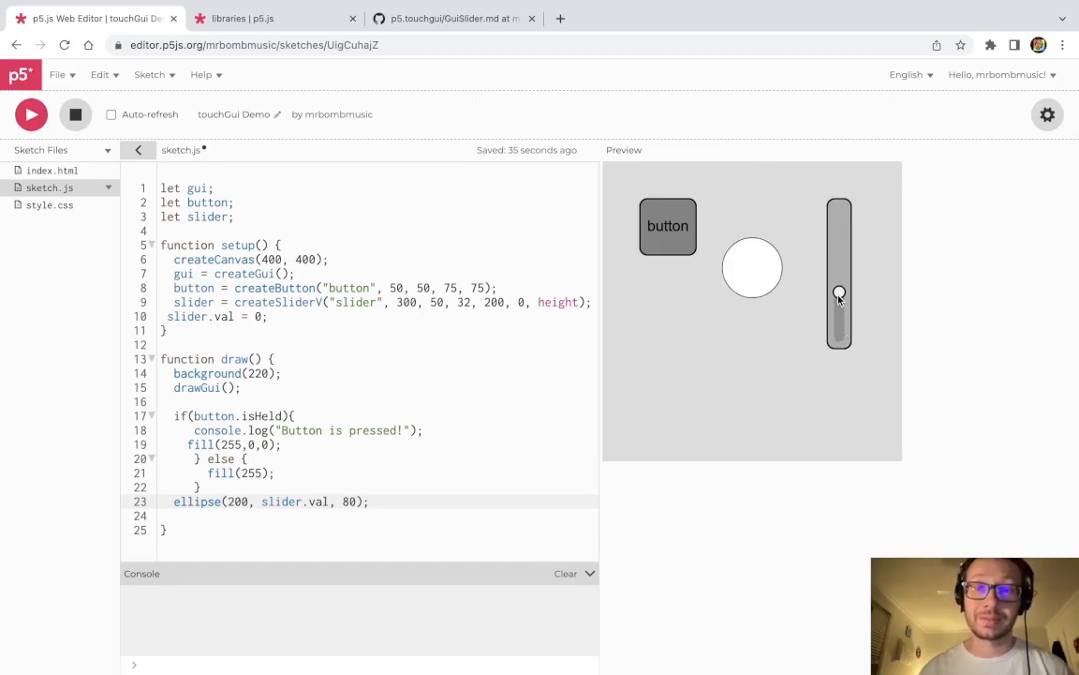
# Step: Test the vertical slider, then flip its range to height, 0
pyautogui.moveTo(838, 292); pyautogui.dragTo(839, 325)
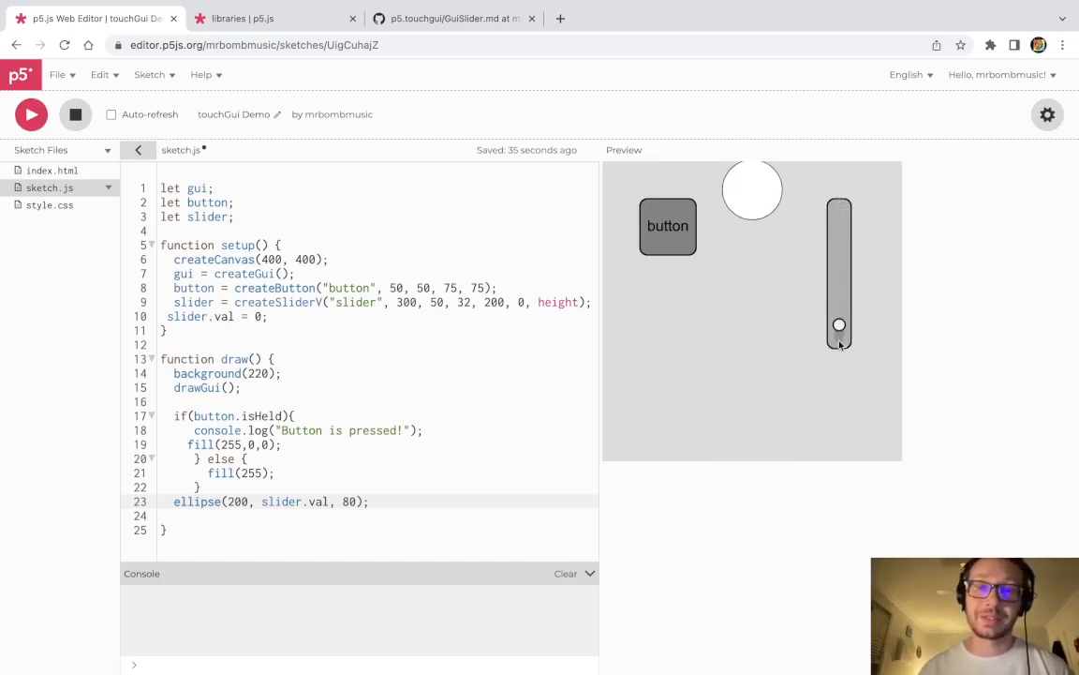
pyautogui.moveTo(840, 325); pyautogui.dragTo(839, 338)
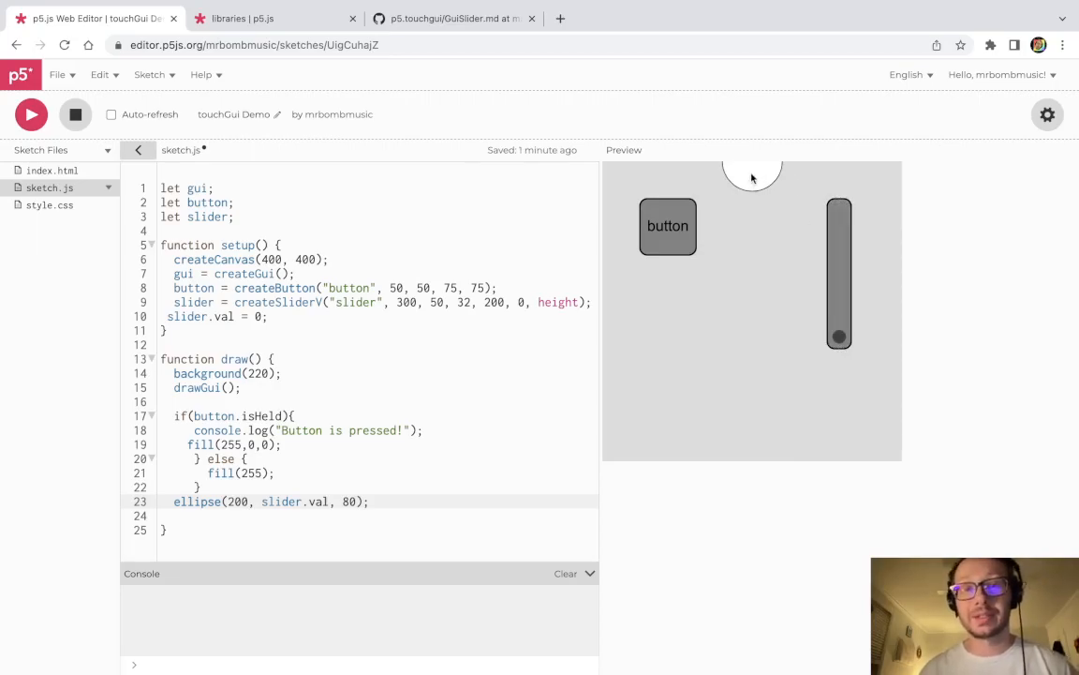
pyautogui.moveTo(839, 337); pyautogui.dragTo(839, 214)
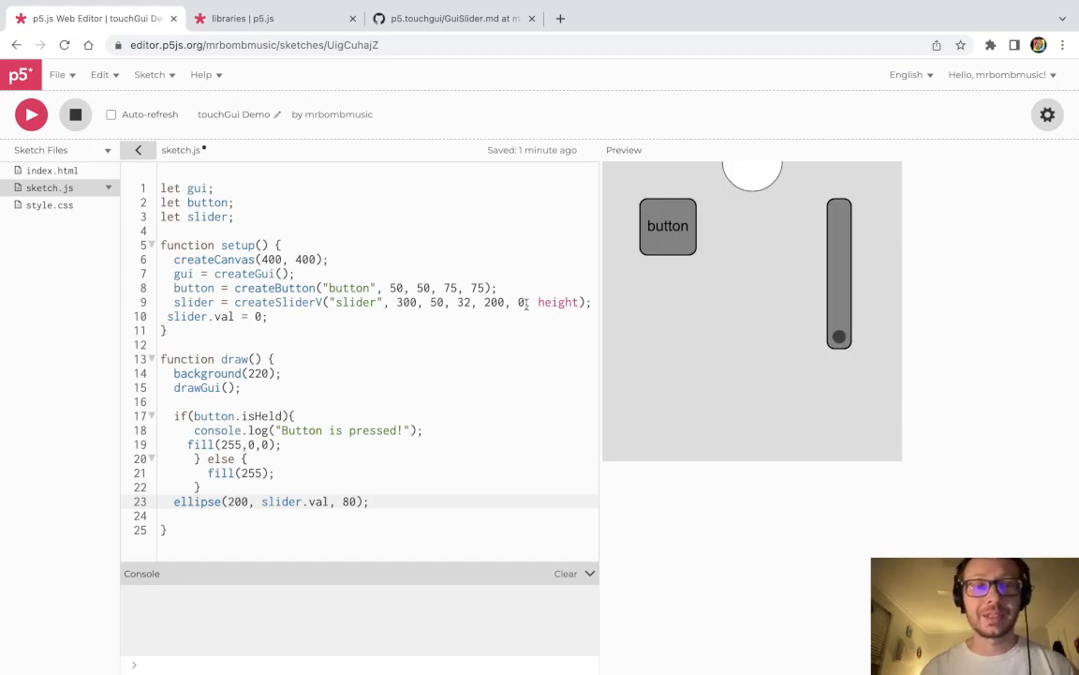
pyautogui.write('height')
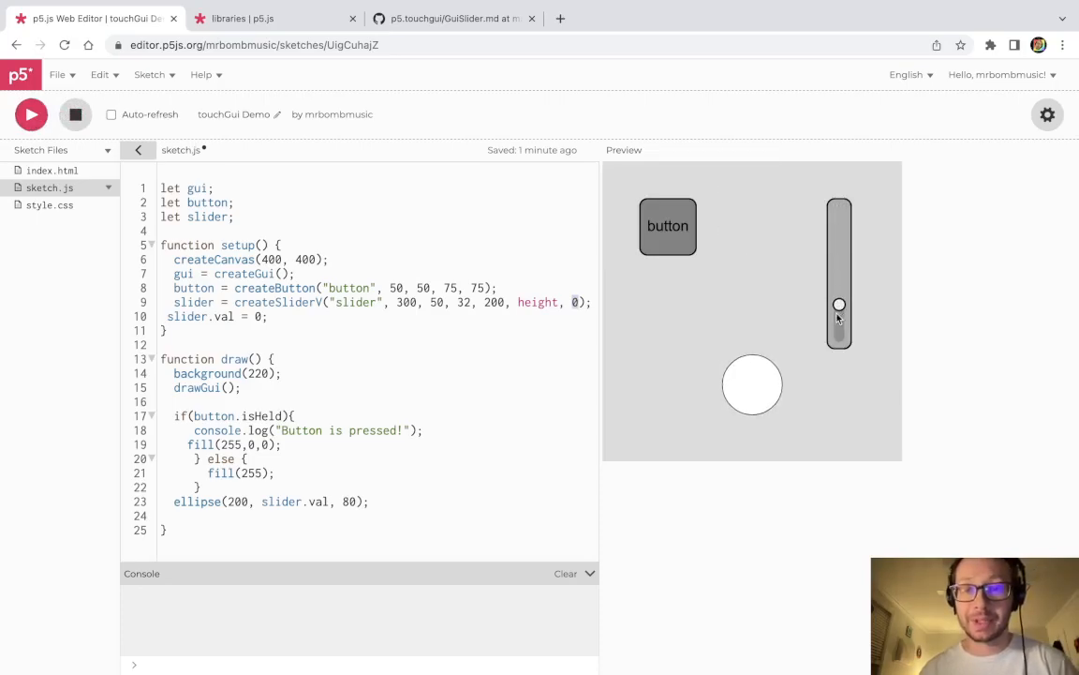
# Step: Test the circle with the slider, then rerun the sketch starting at slider.val = height
pyautogui.moveTo(839, 307); pyautogui.dragTo(838, 213)
pyautogui.write('h')
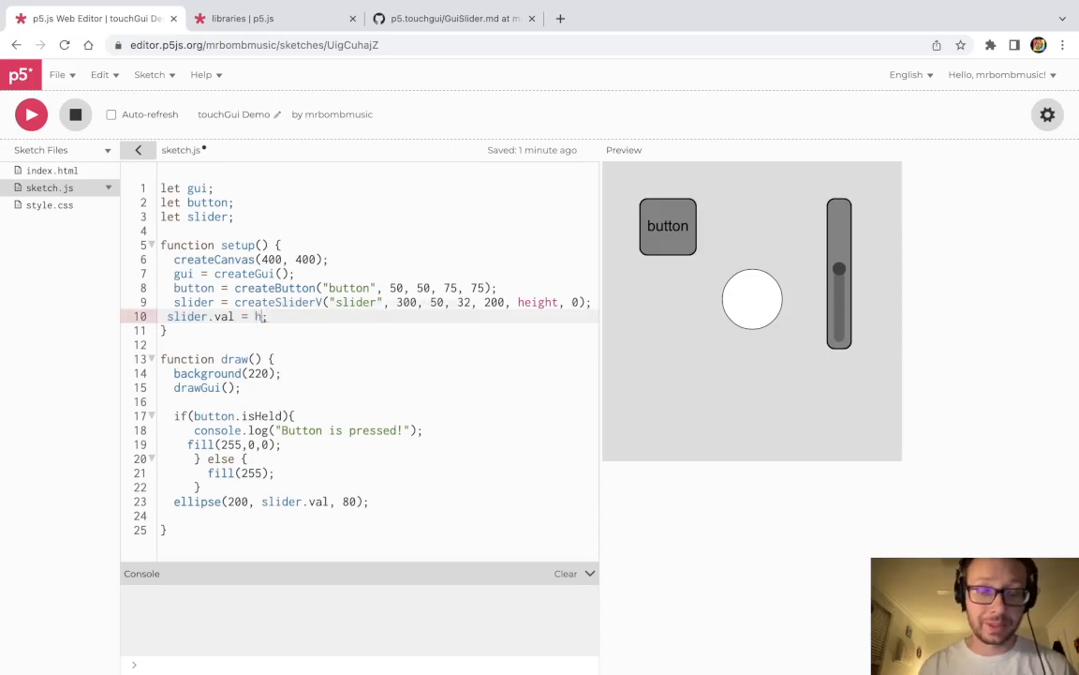
pyautogui.click(31, 114)
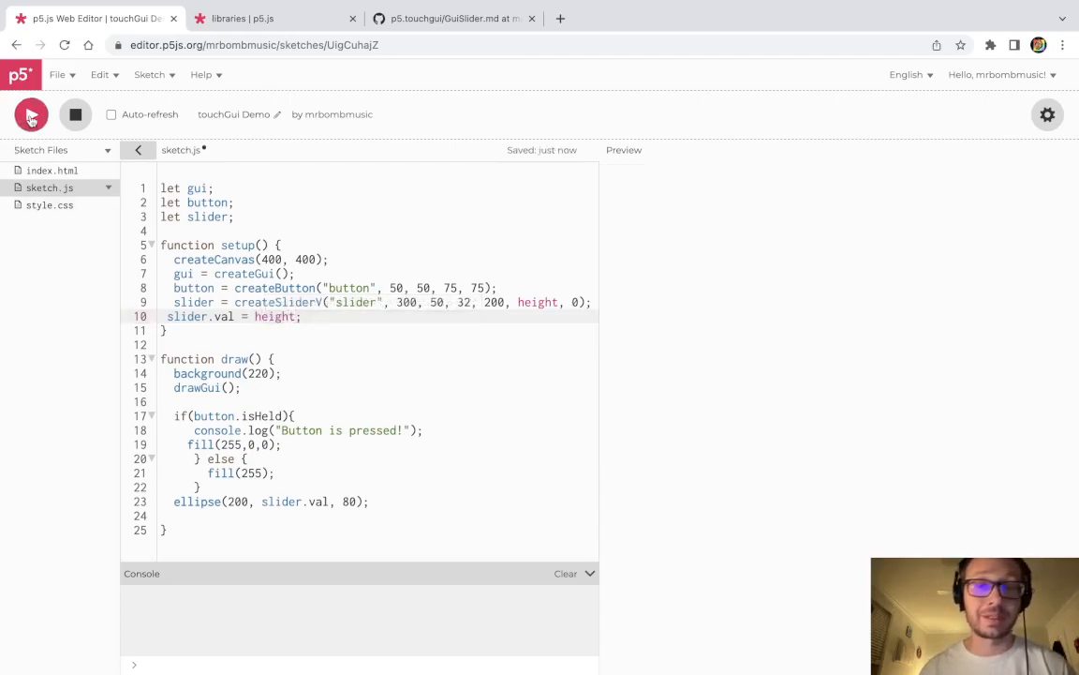
pyautogui.click(31, 114)
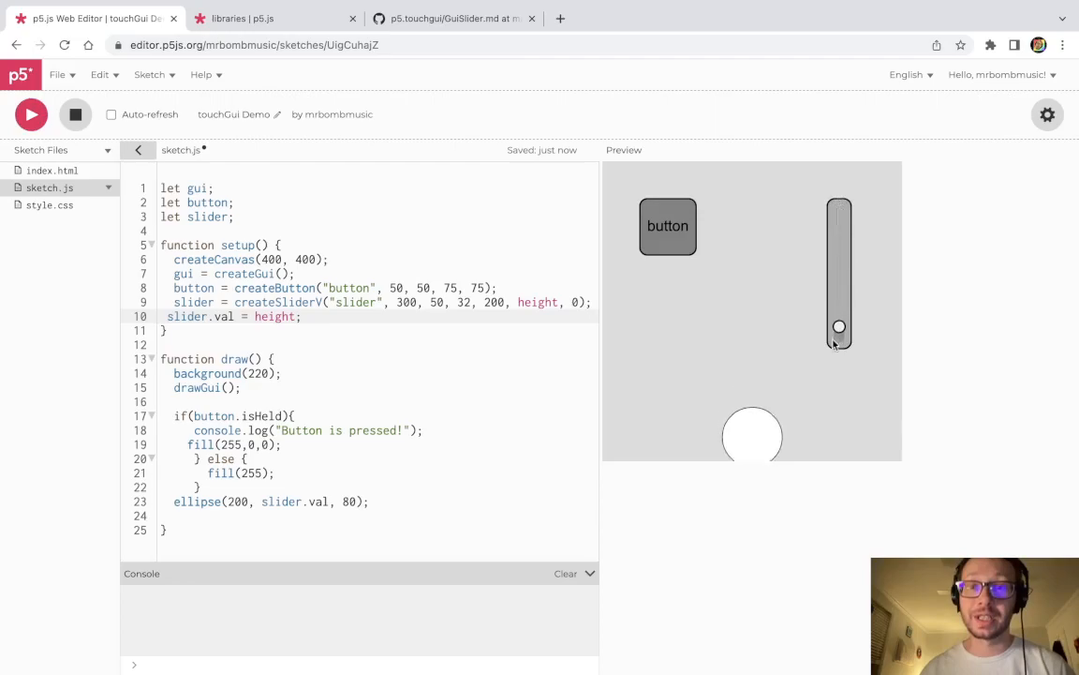
# Step: Drag the vertical slider up, slightly down, then up to move the circle near the top edge
pyautogui.moveTo(839, 327); pyautogui.dragTo(839, 215)
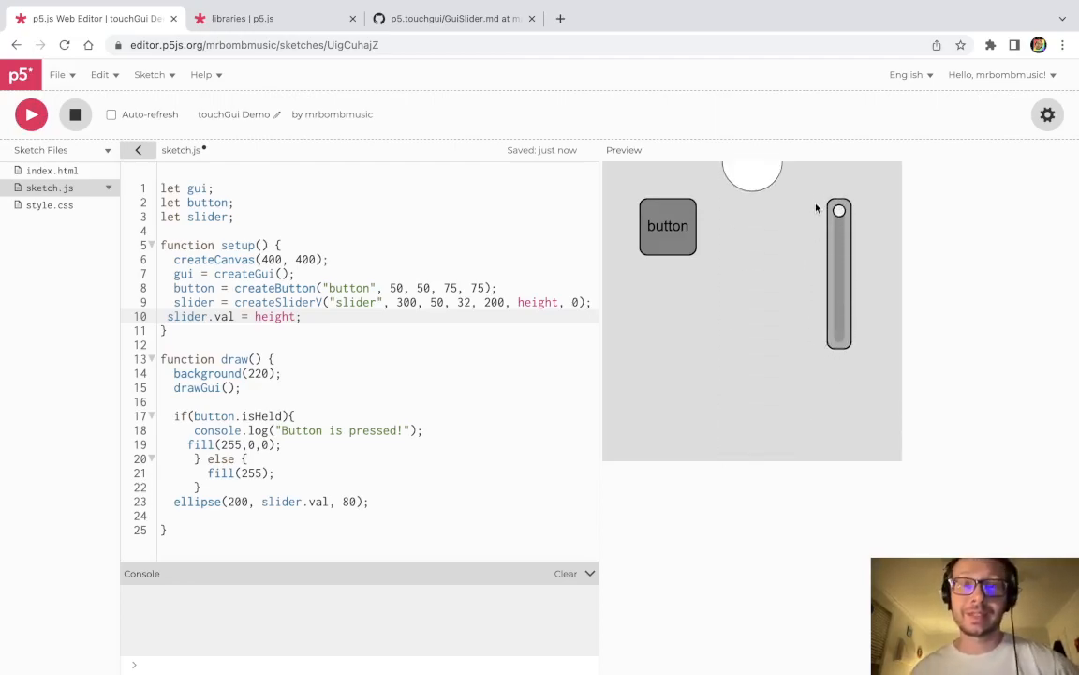
pyautogui.moveTo(839, 211); pyautogui.dragTo(839, 244)
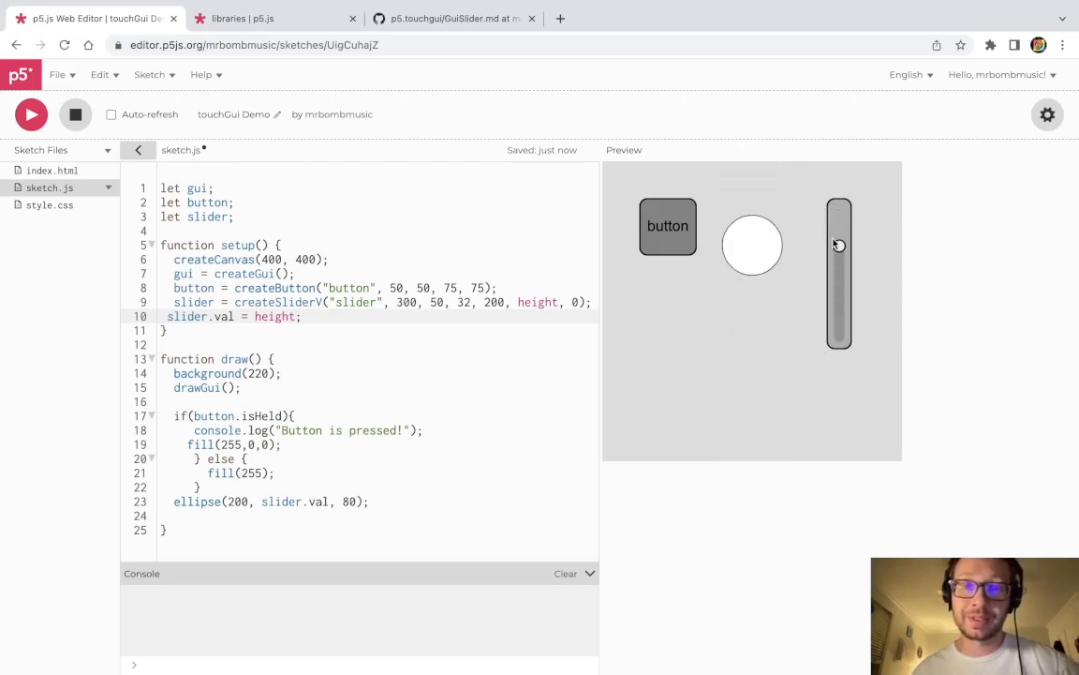
pyautogui.moveTo(839, 246); pyautogui.dragTo(838, 220)
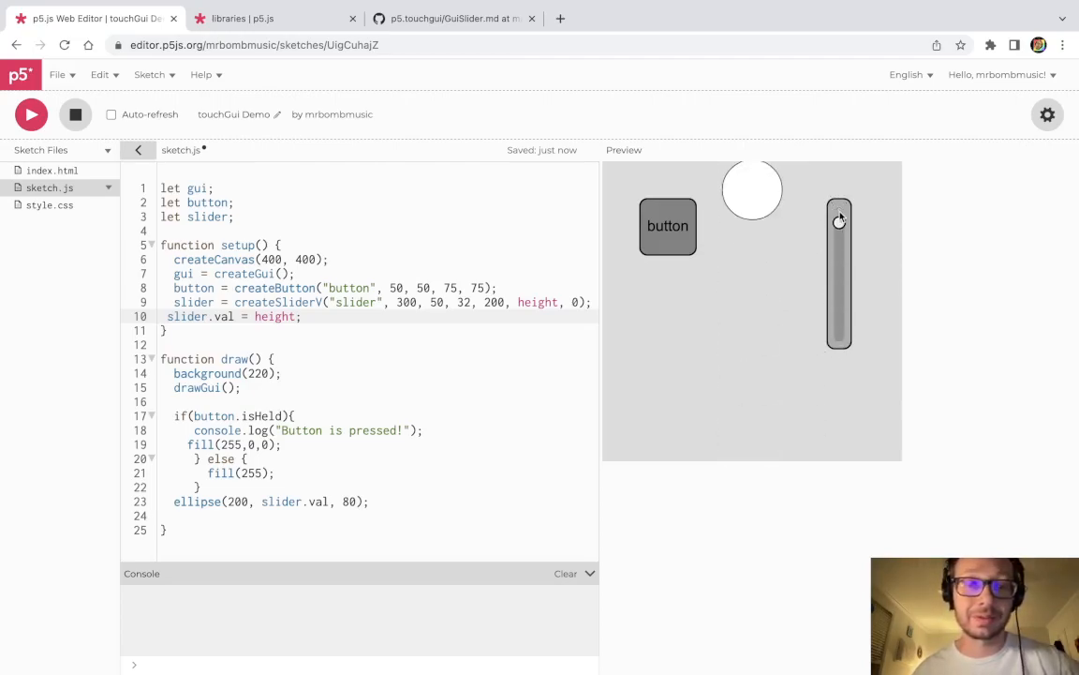